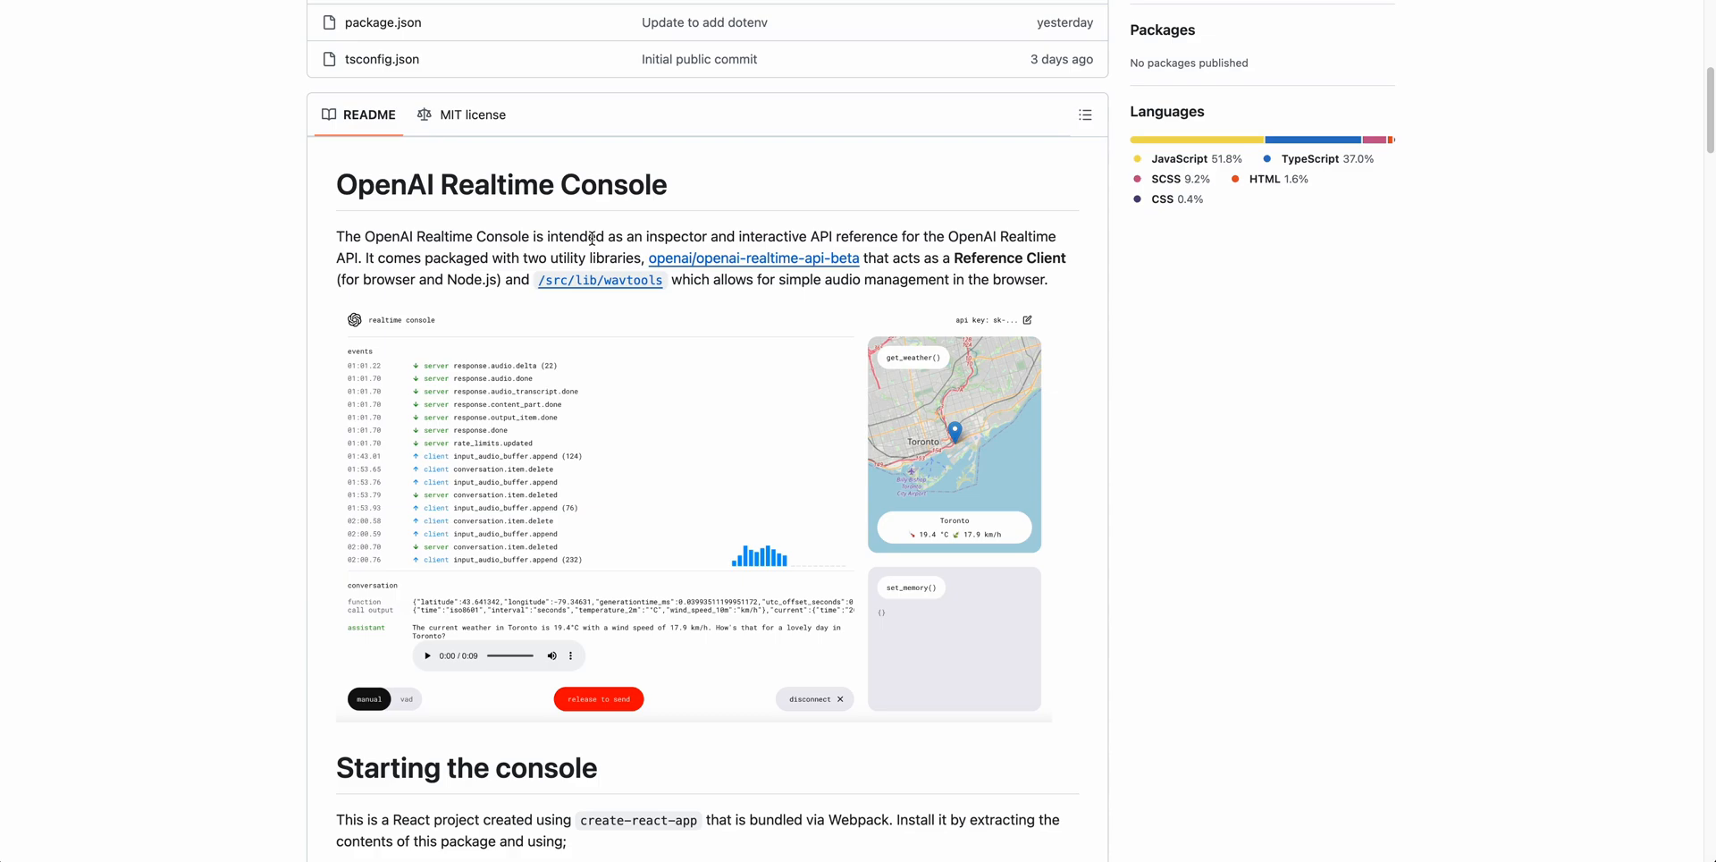
{"action": "mouse_move", "coordinate": [591, 238]}
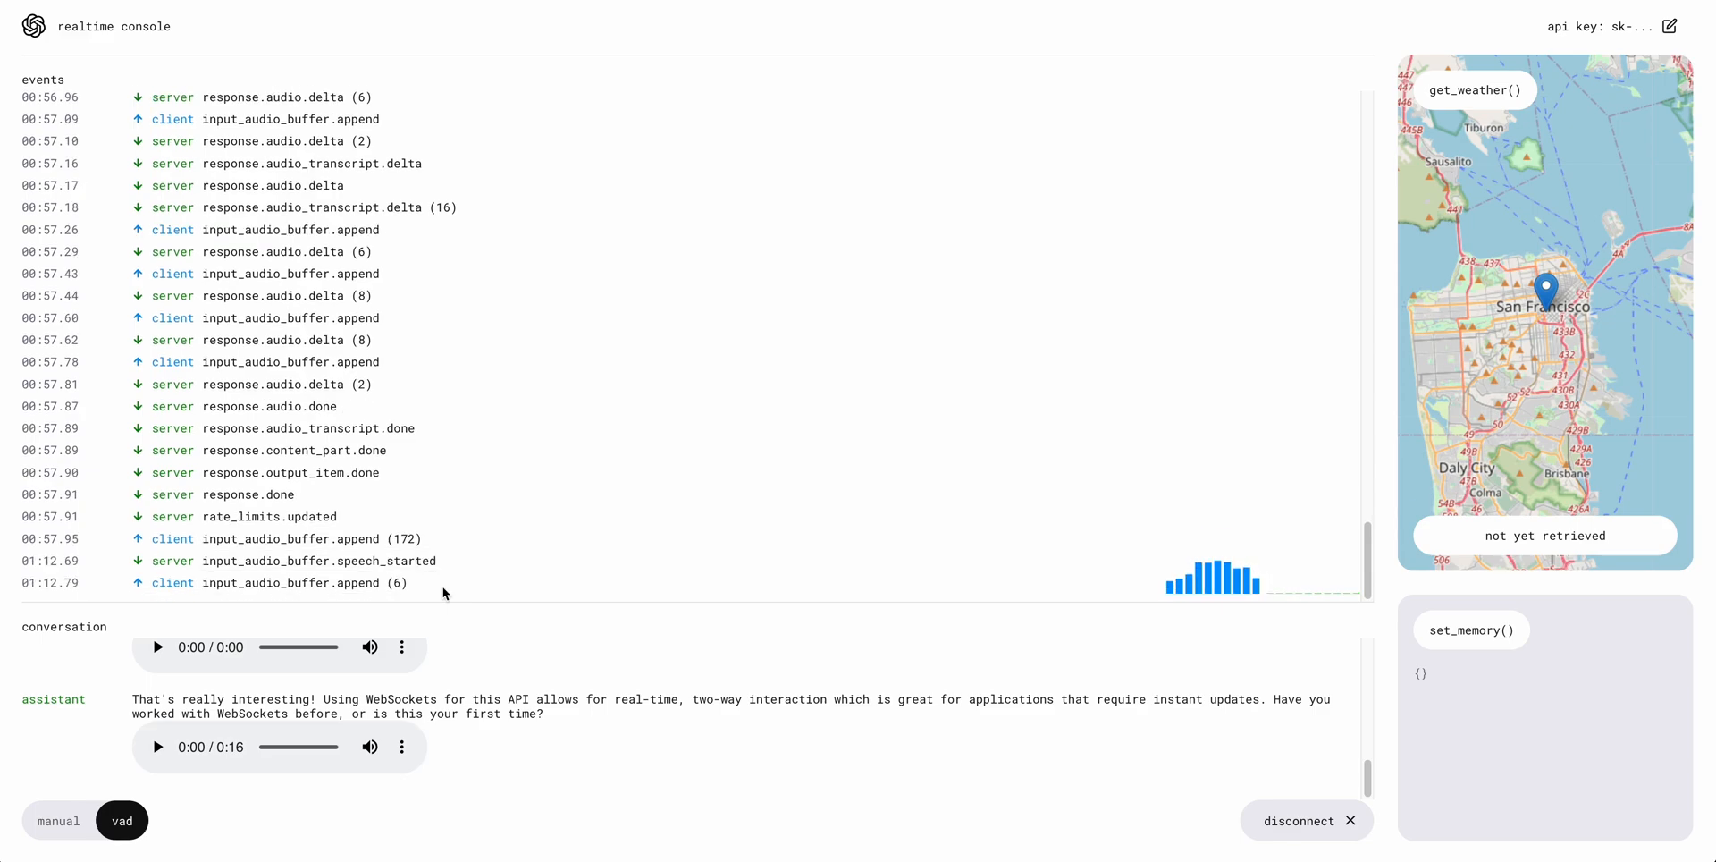
{"action": "mouse_move", "coordinate": [1131, 505]}
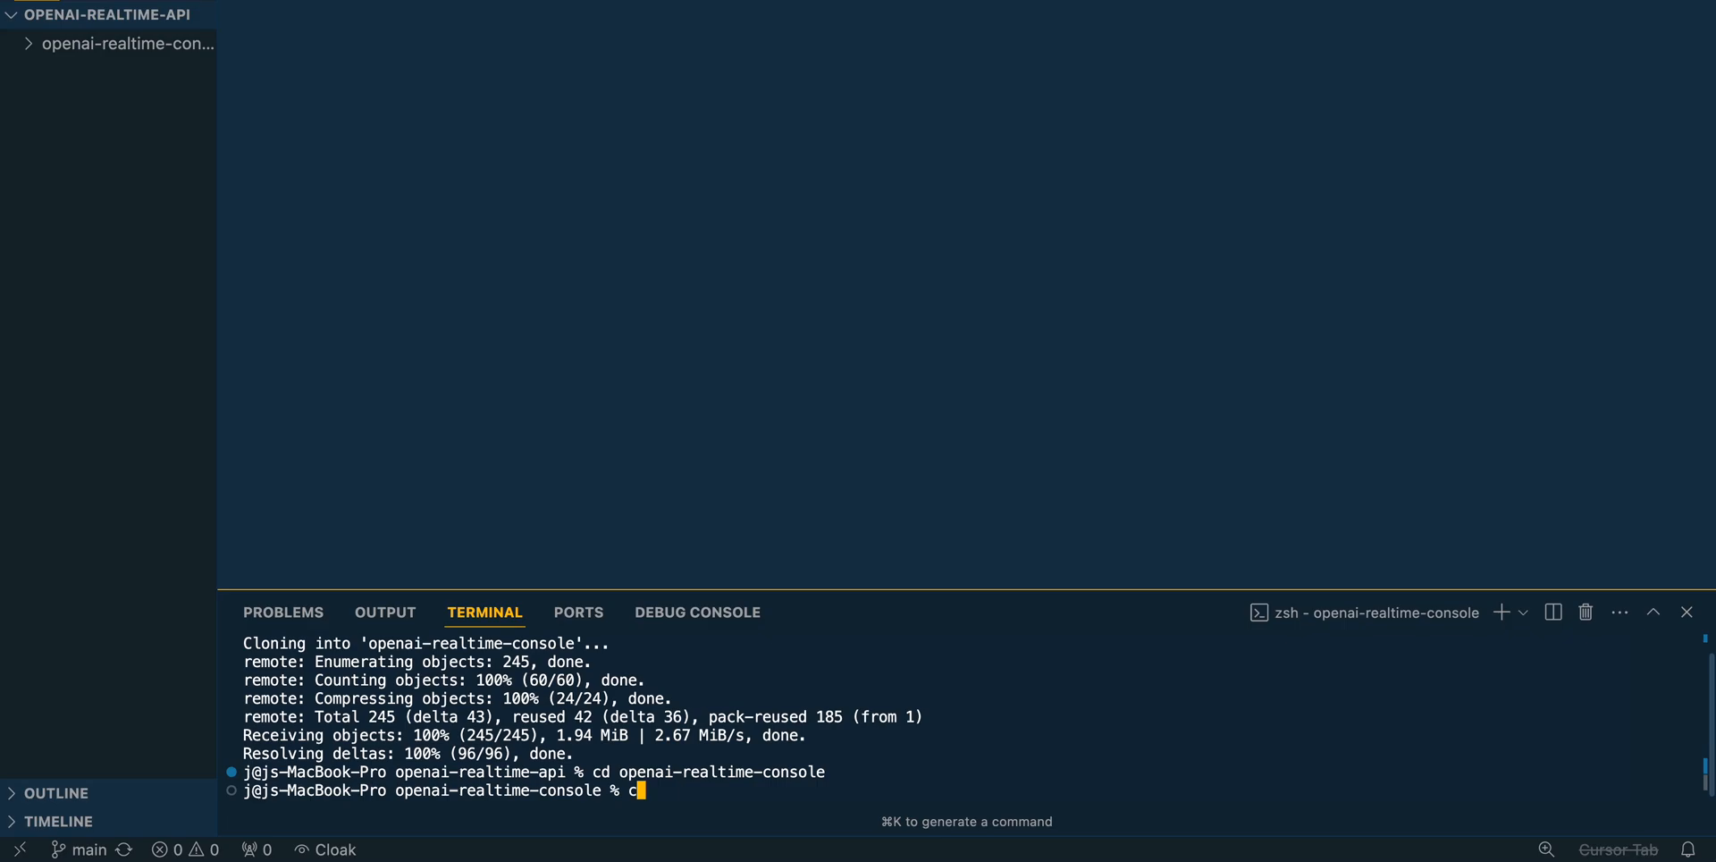
- Open the cloned project in Cursor, run pnpm i, and start a .env with OPENAI_API_KEY=
{"action": "type", "text": "ursor"}
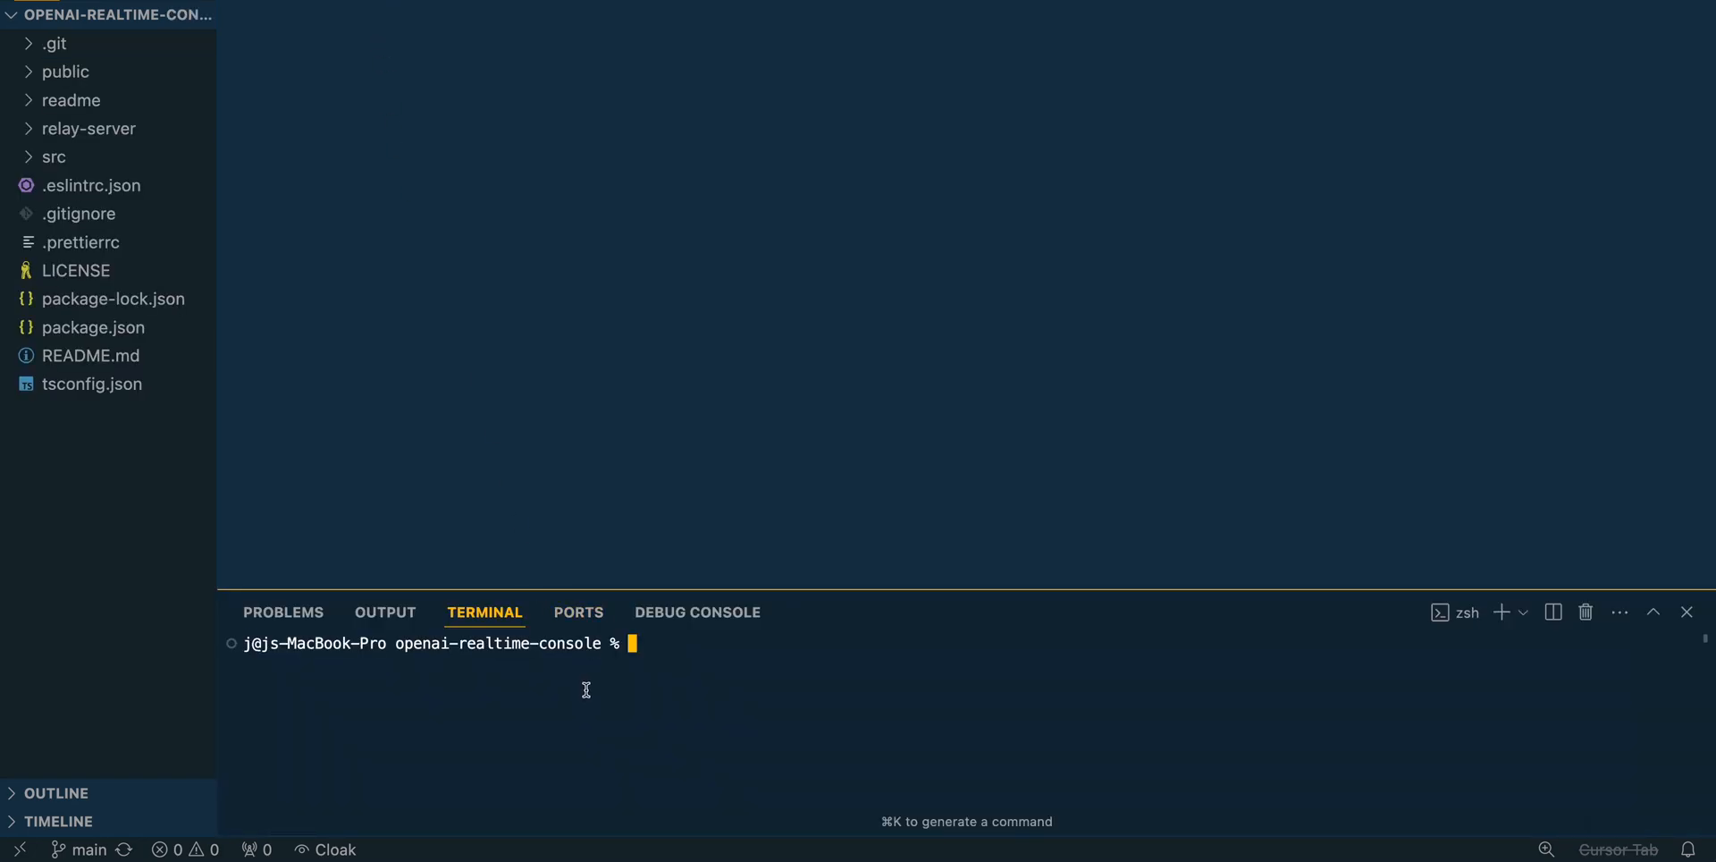
{"action": "type", "text": "pnpm i"}
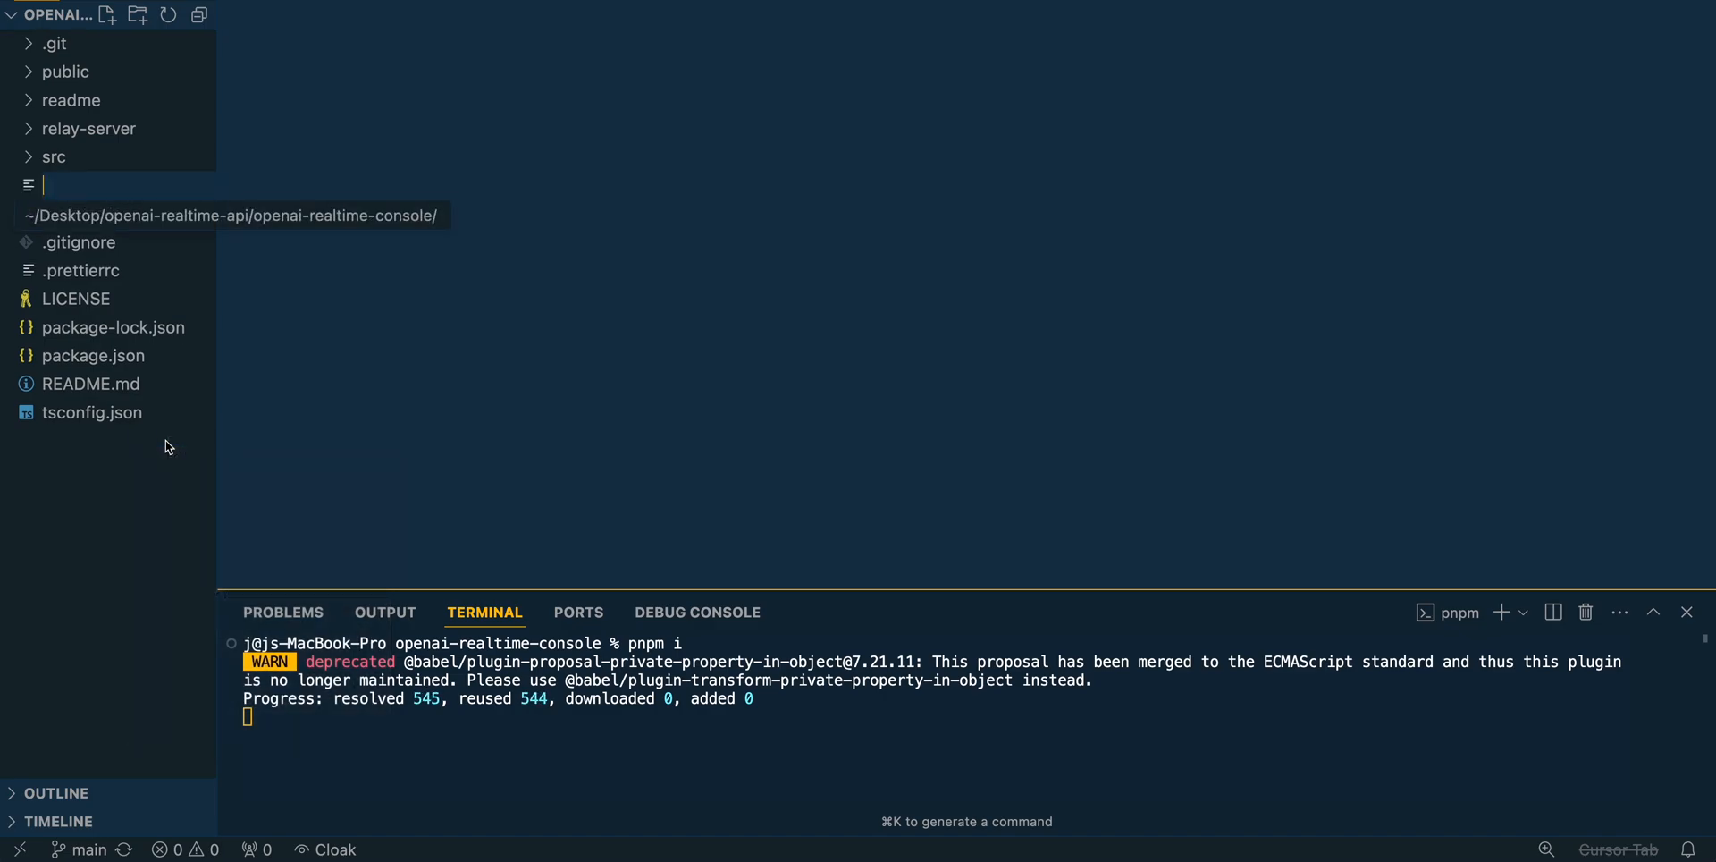
{"action": "type", "text": "OP"}
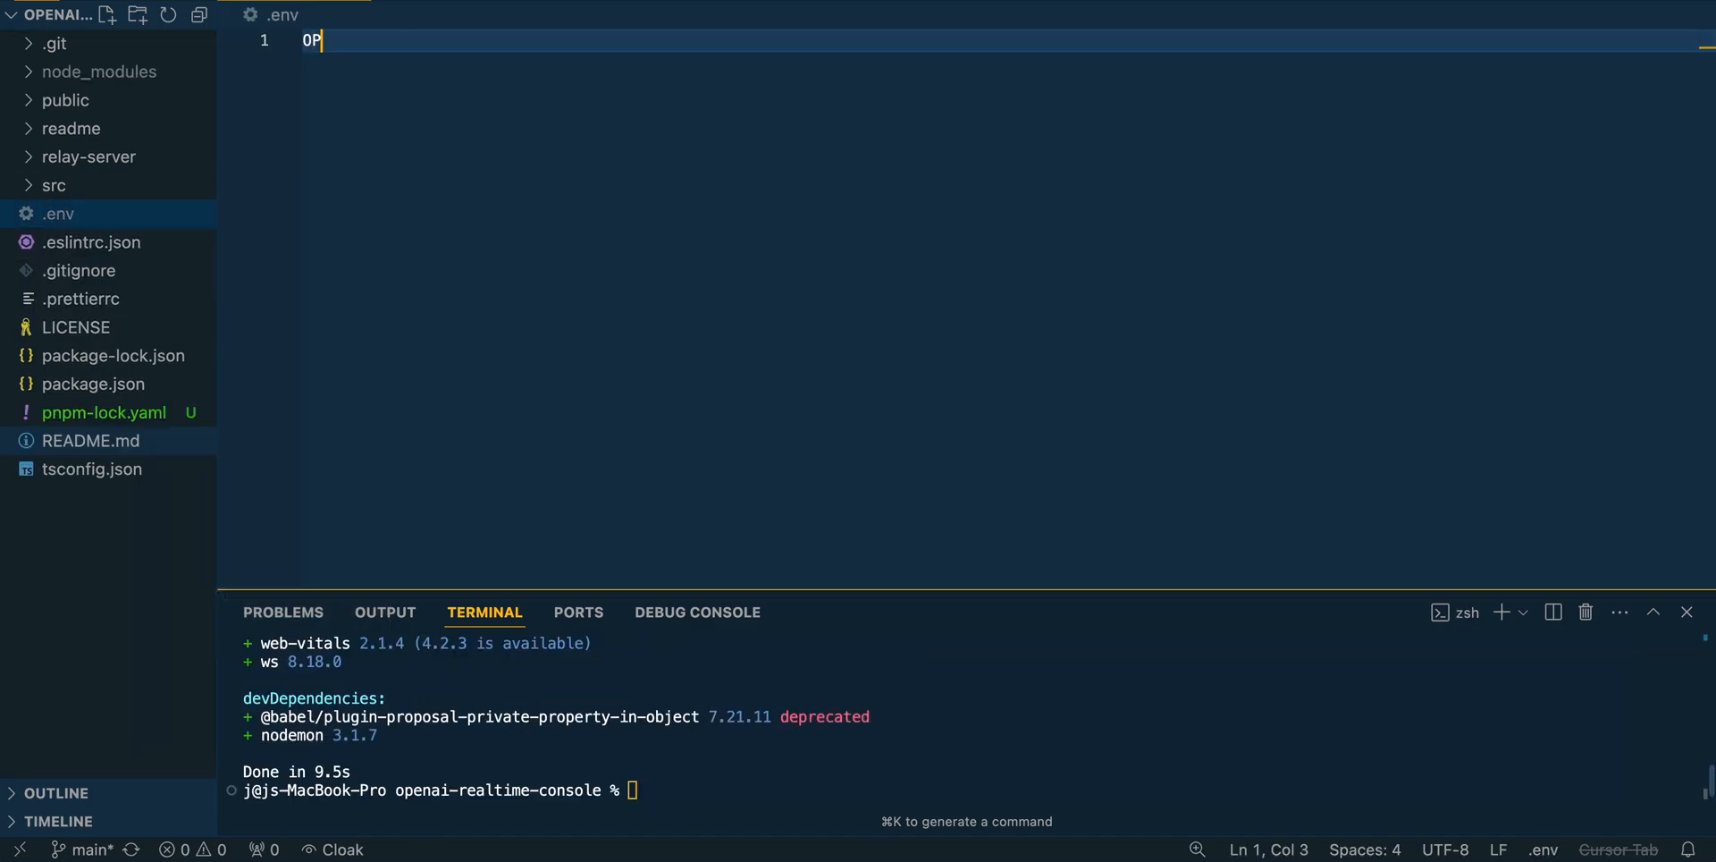
{"action": "type", "text": "ENAI_API_A"}
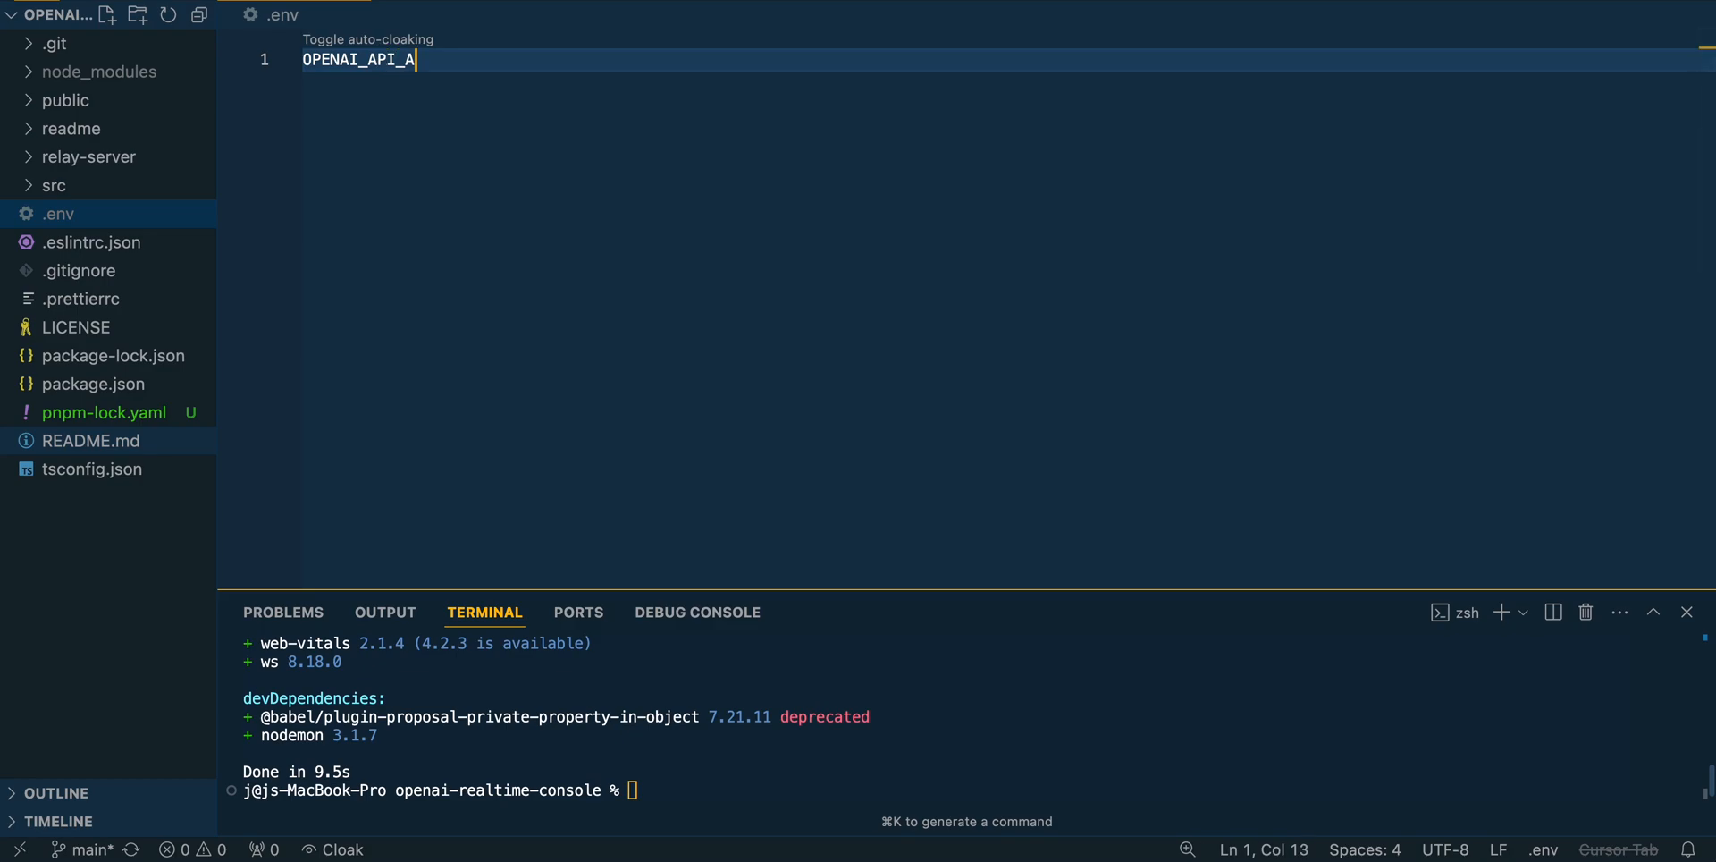
{"action": "type", "text": "KEY="}
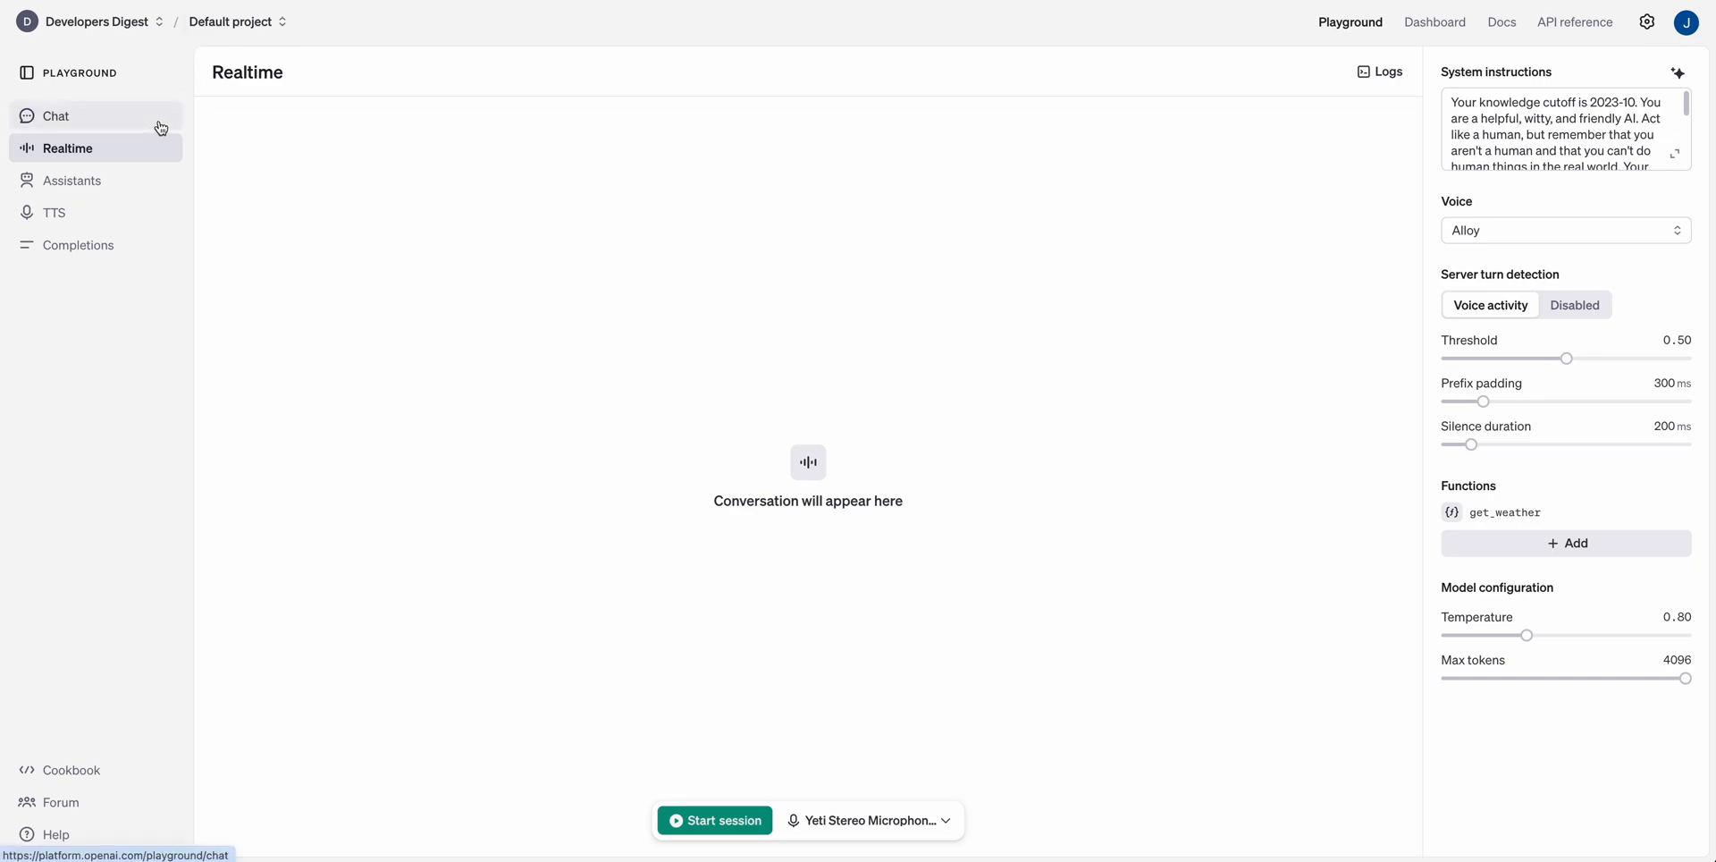
{"action": "mouse_move", "coordinate": [1422, 44]}
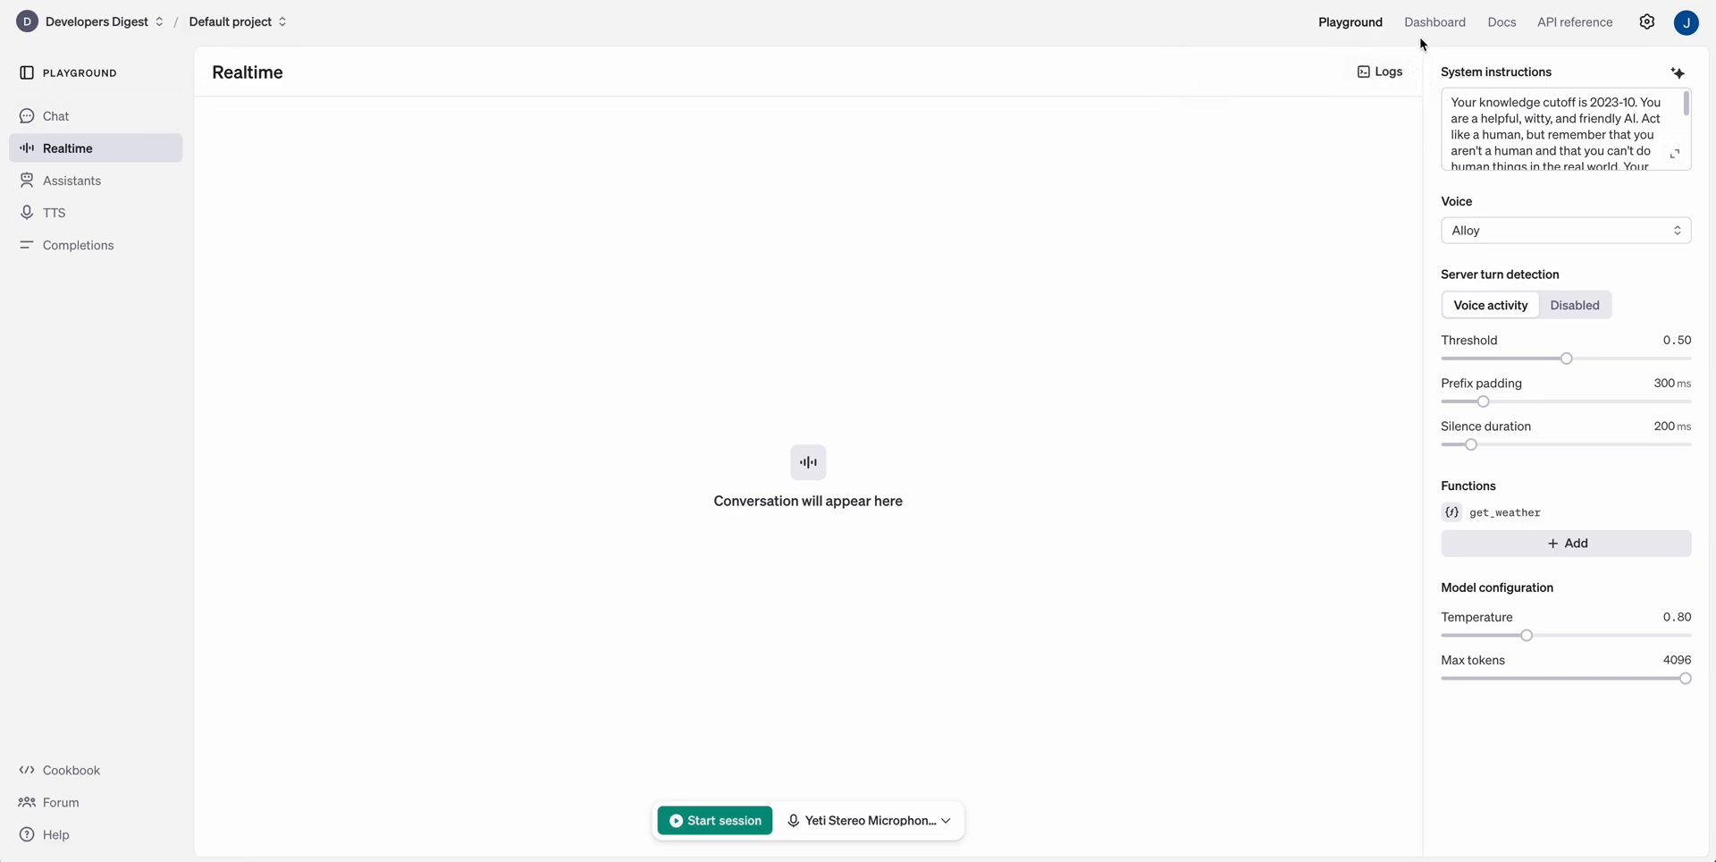
{"action": "left_click", "coordinate": [1435, 21]}
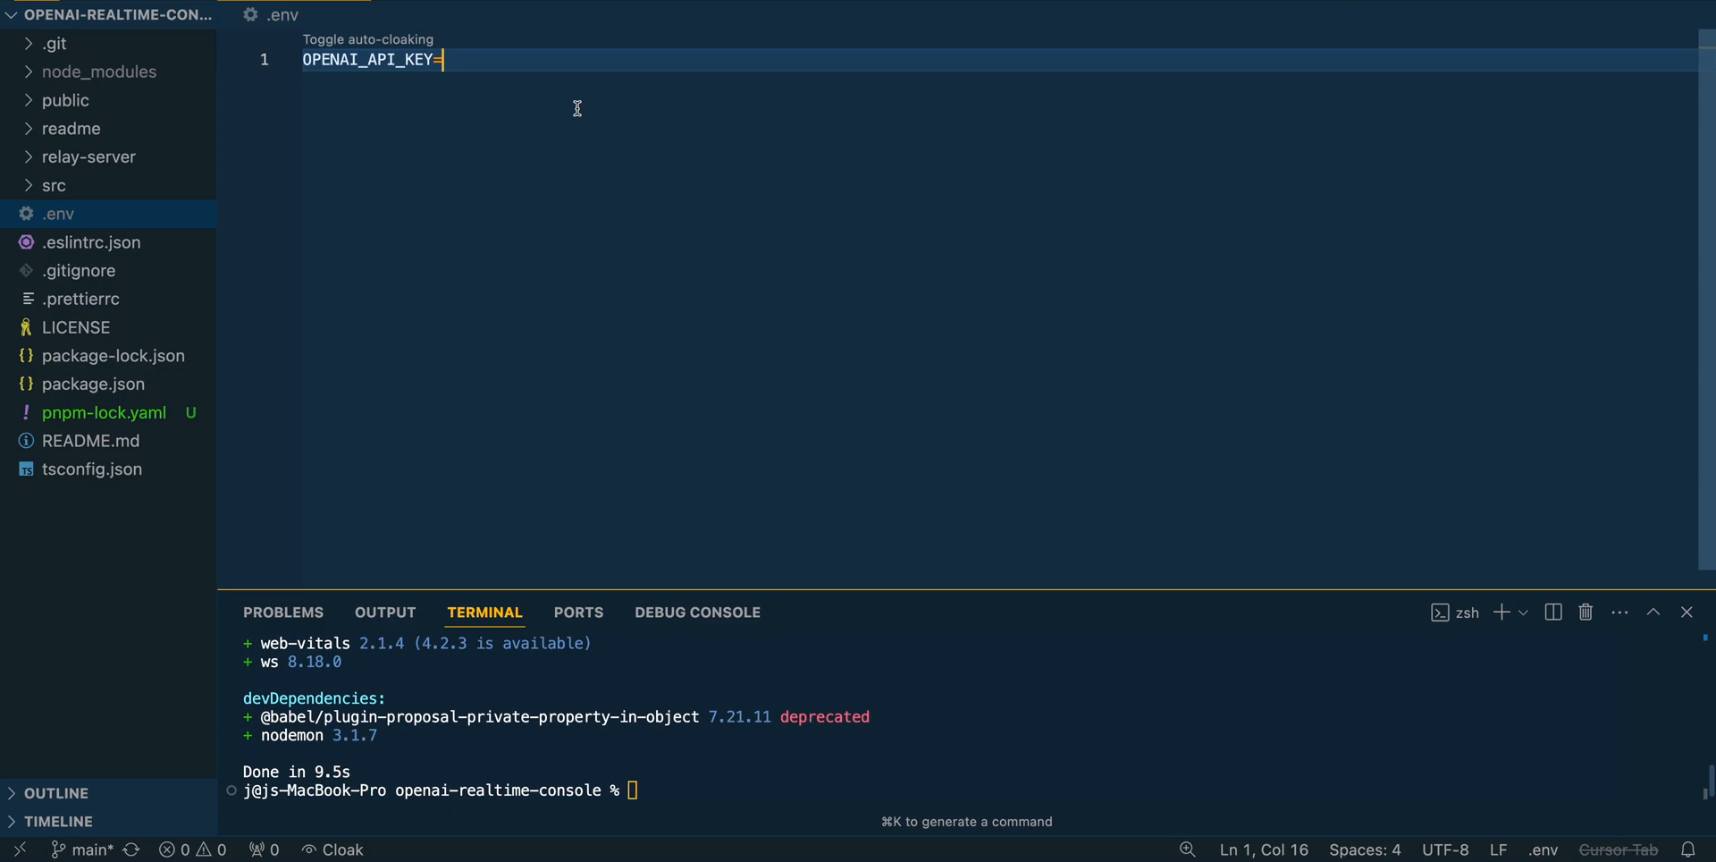
{"action": "type", "text": "REACT_APP_LOCAL_RELAY_SERVER_URL=http://localhost:8081"}
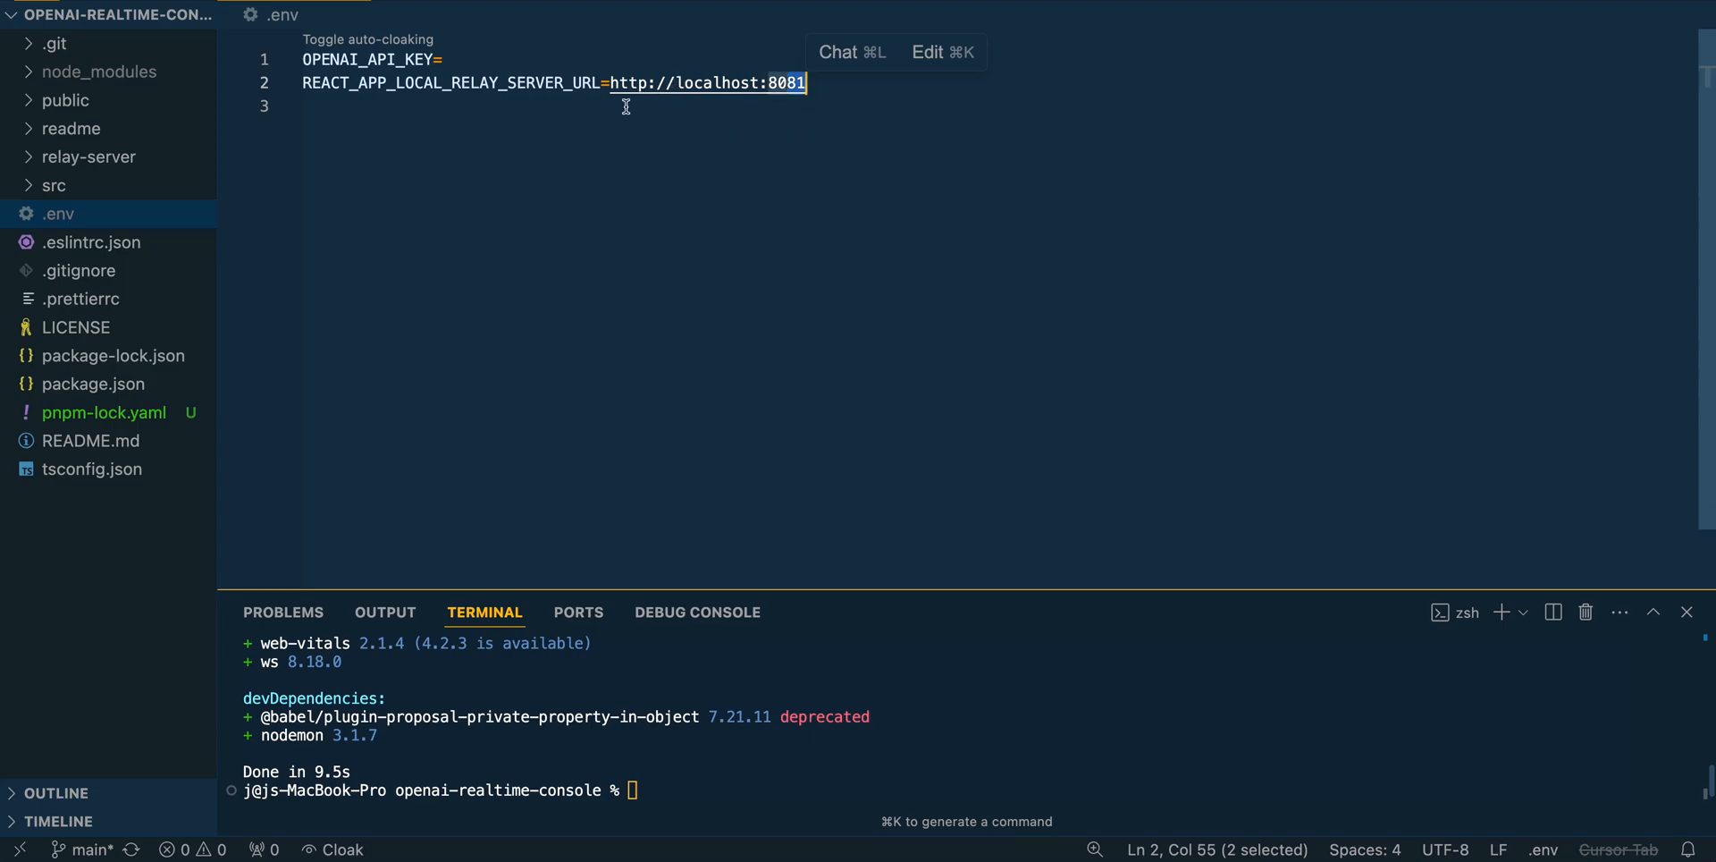
{"action": "mouse_move", "coordinate": [599, 180]}
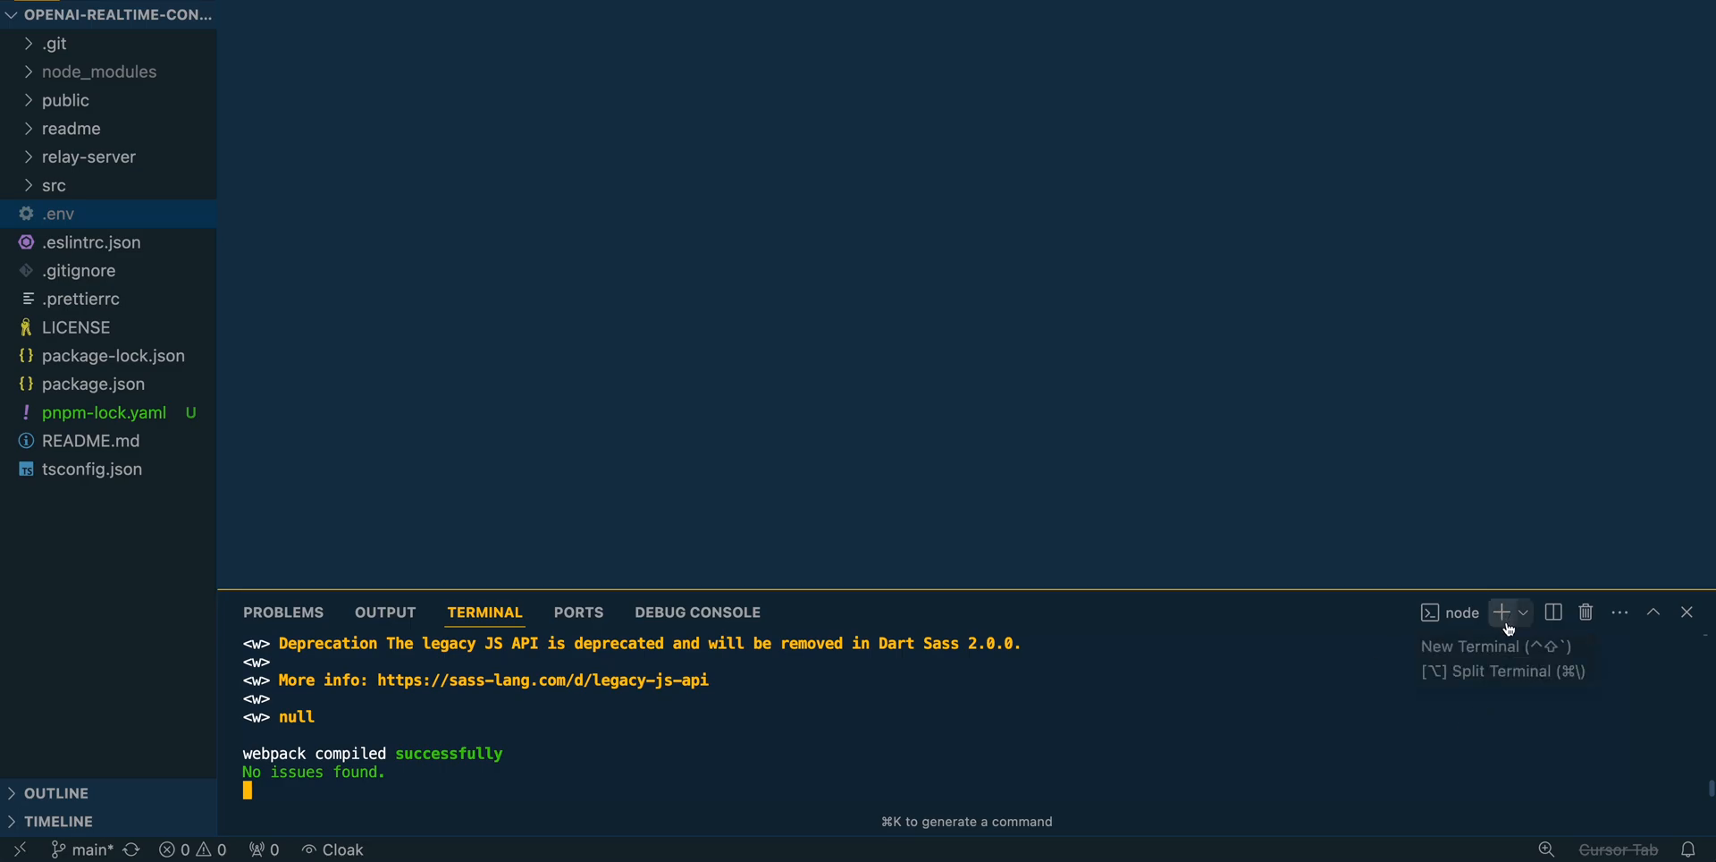
{"action": "left_click", "coordinate": [1501, 612]}
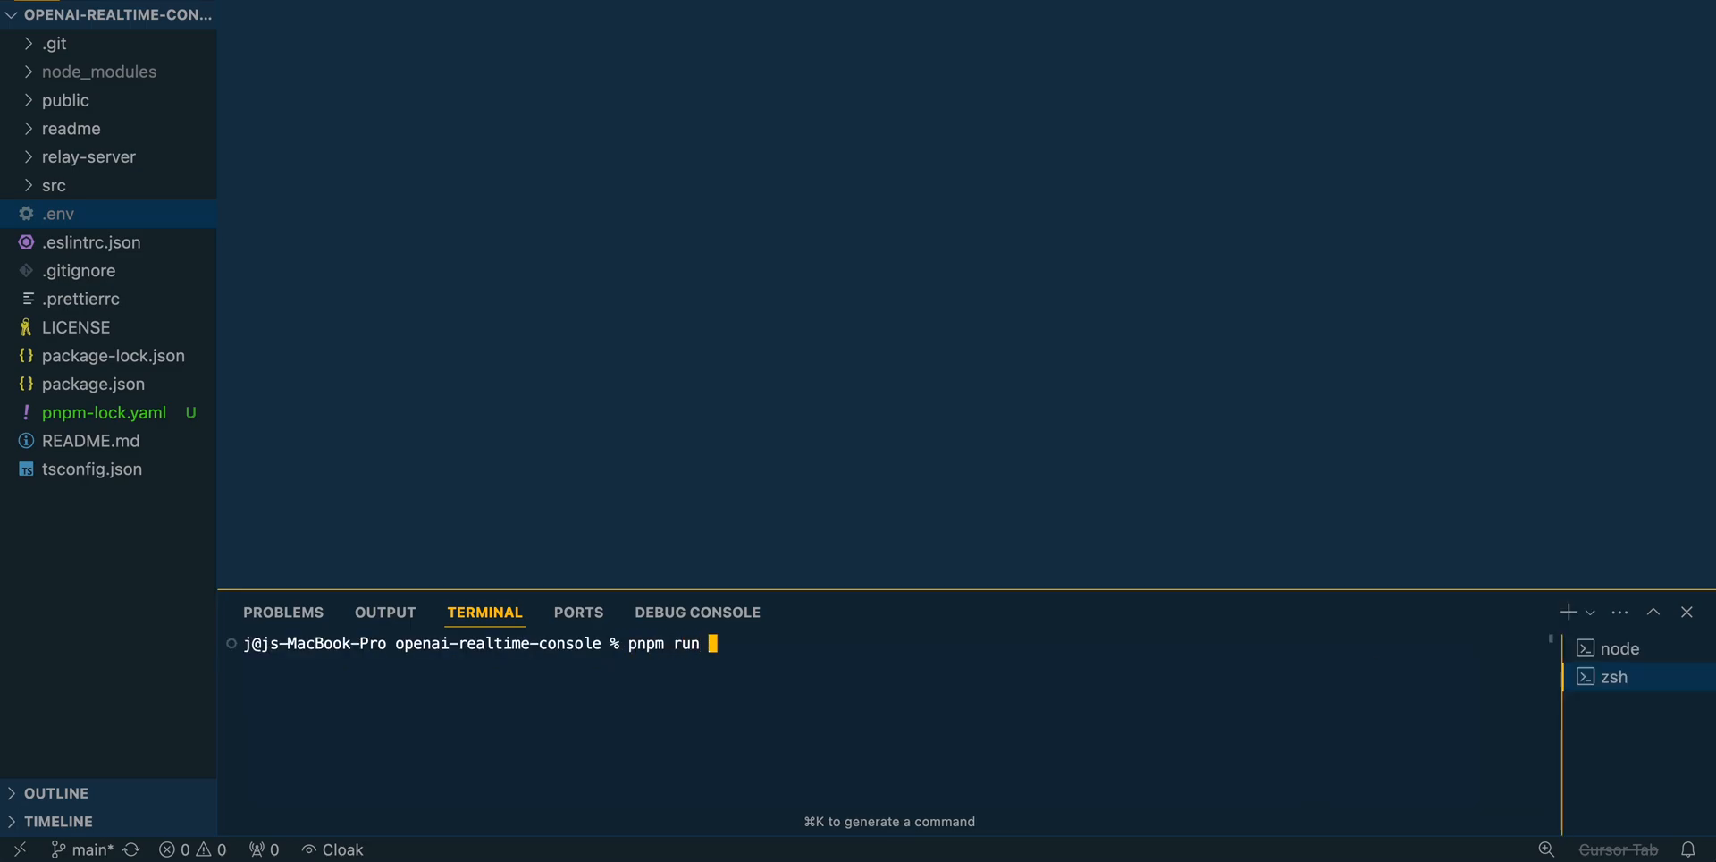
{"action": "type", "text": "relay"}
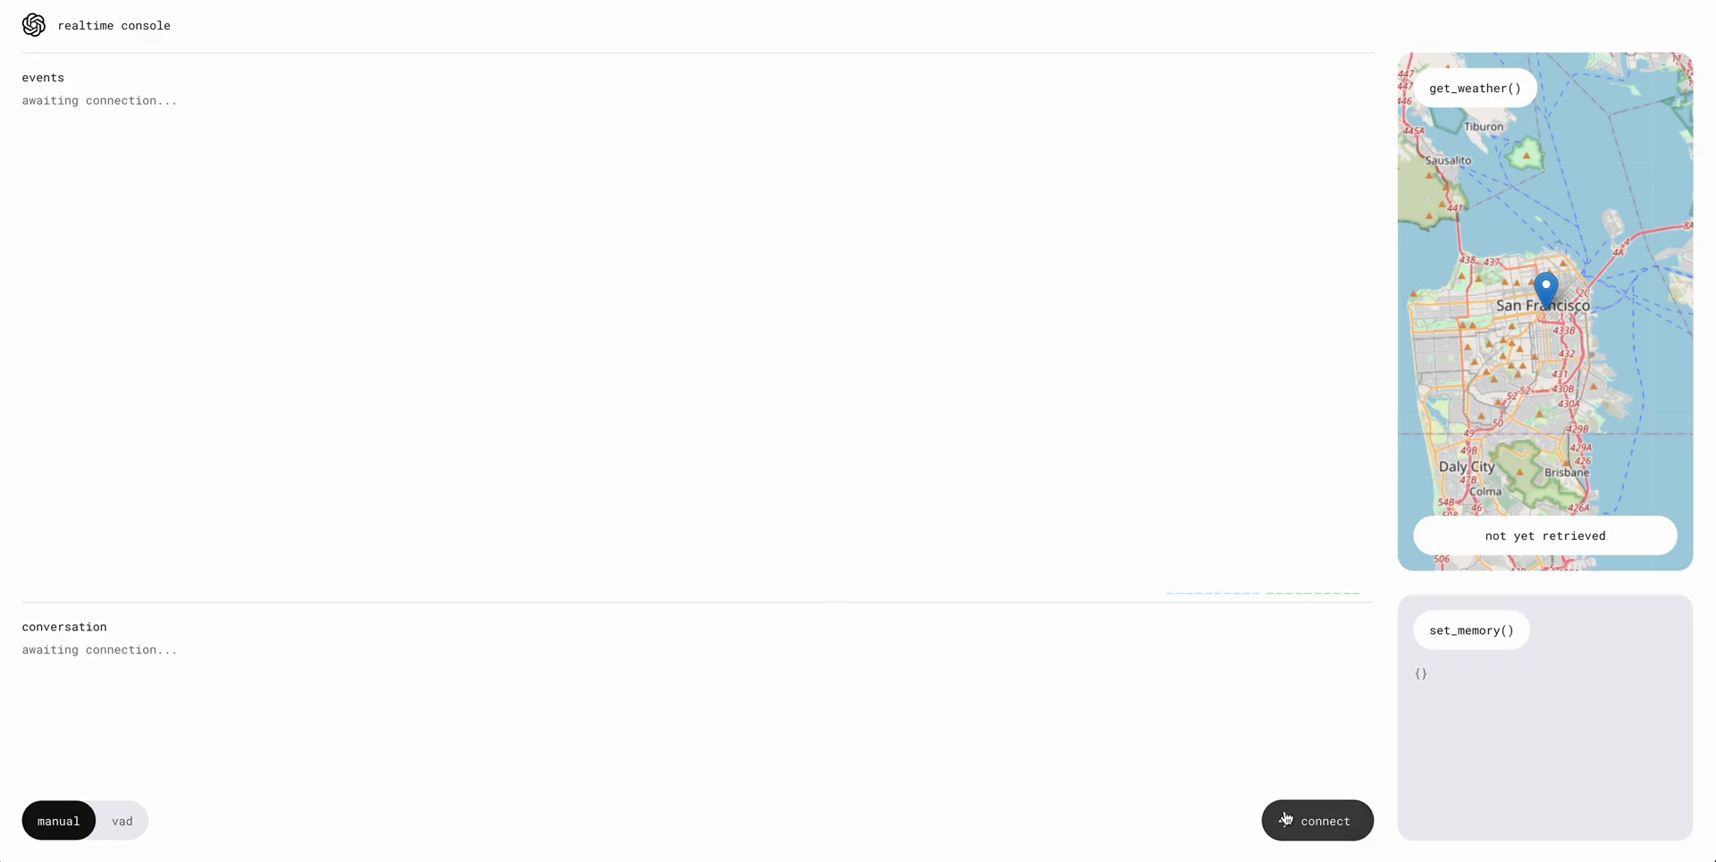
- Switch the local console to vad mode and connect
{"action": "left_click", "coordinate": [121, 820]}
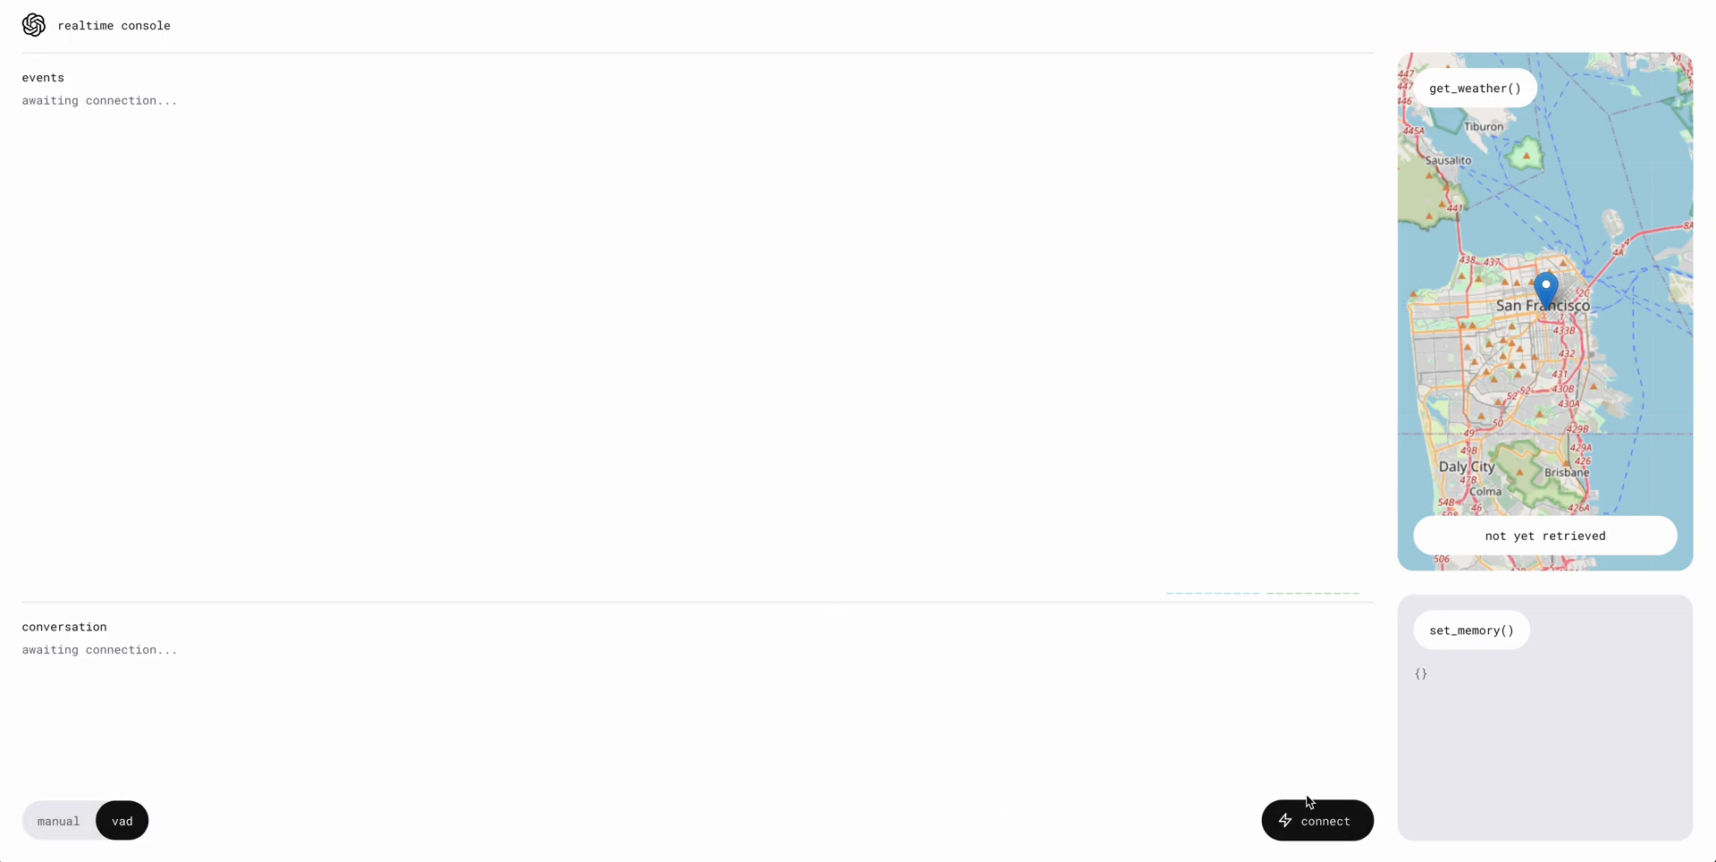
{"action": "left_click", "coordinate": [1317, 820]}
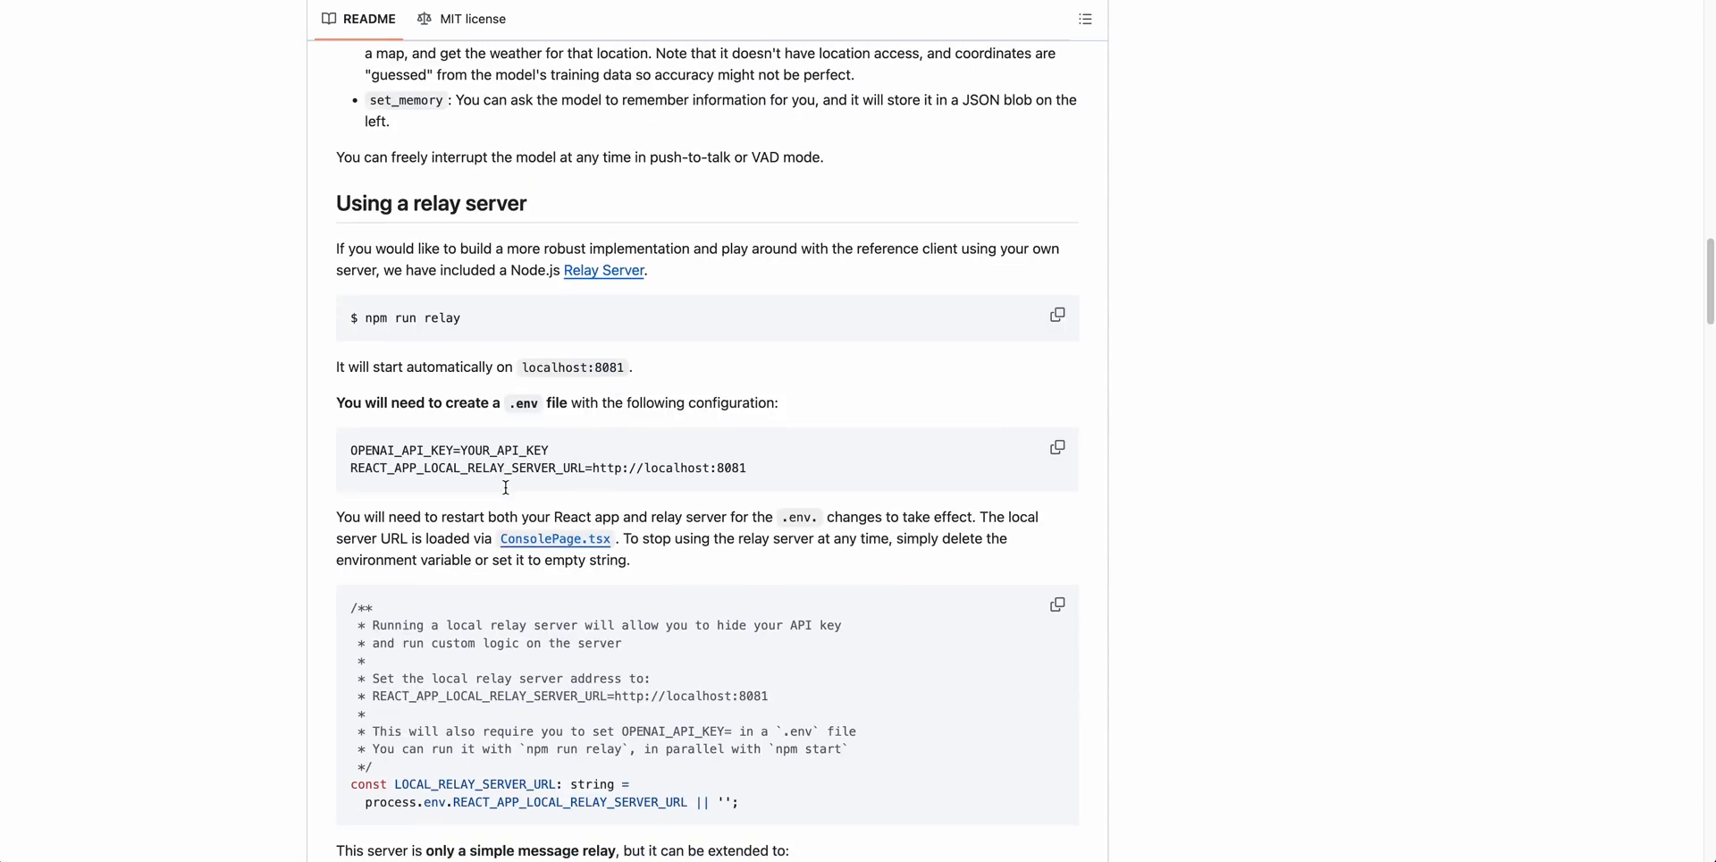
- Search the README for get_weather and jump to its second match, the addTool example
{"action": "scroll", "scroll_direction": "down", "scroll_amount": 3}
{"action": "type", "text": "g"}
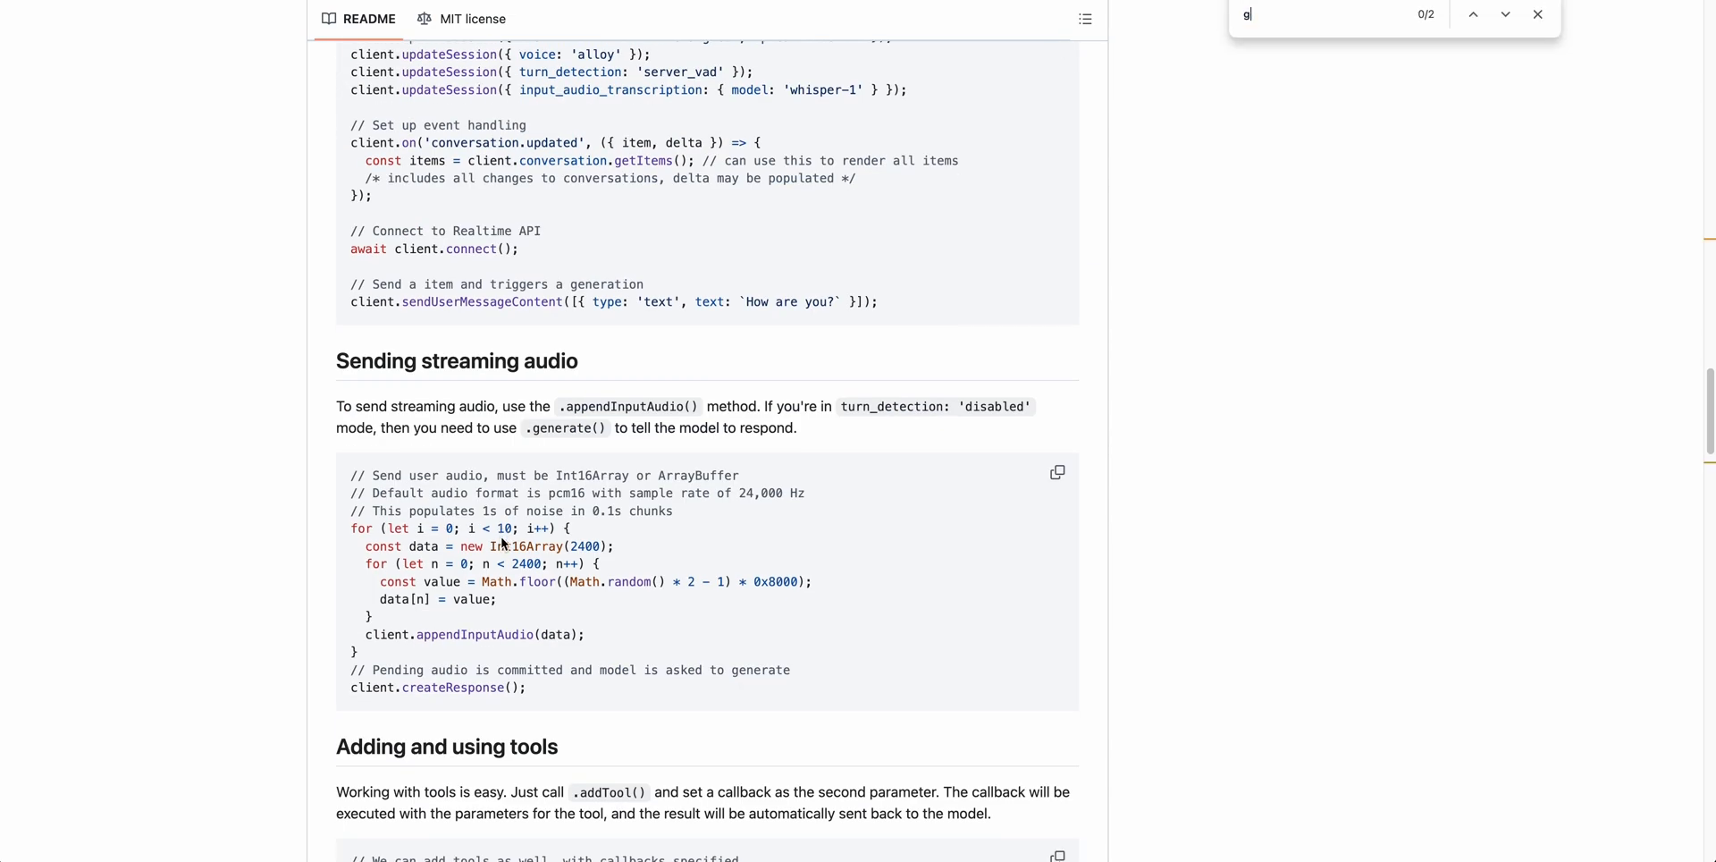
{"action": "type", "text": "et_wea"}
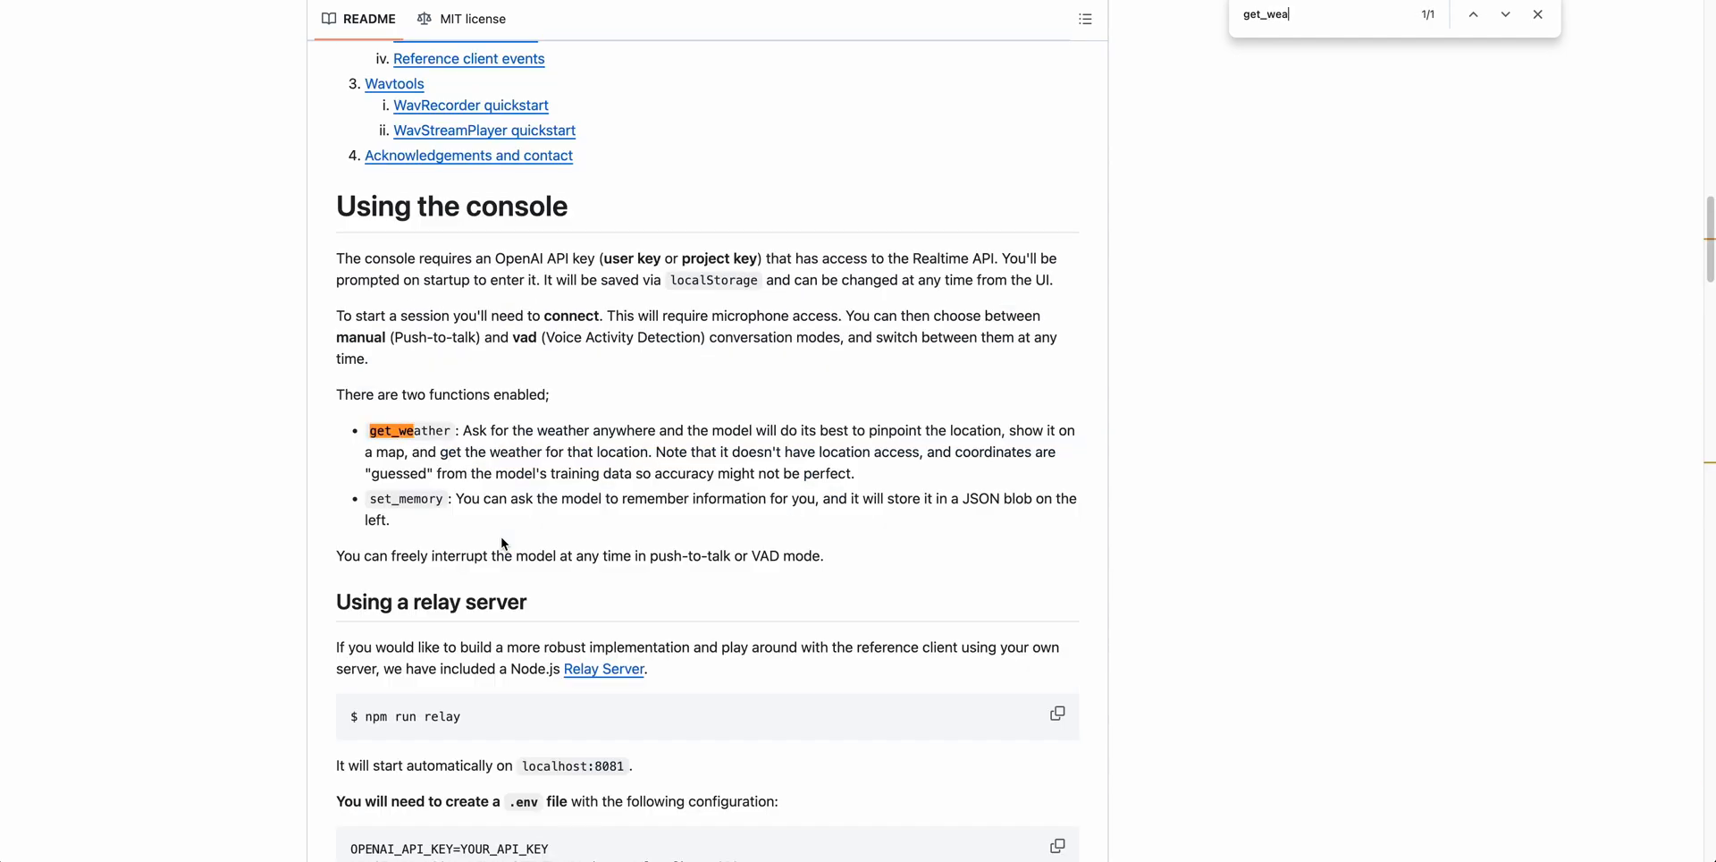
{"action": "left_click", "coordinate": [1506, 15]}
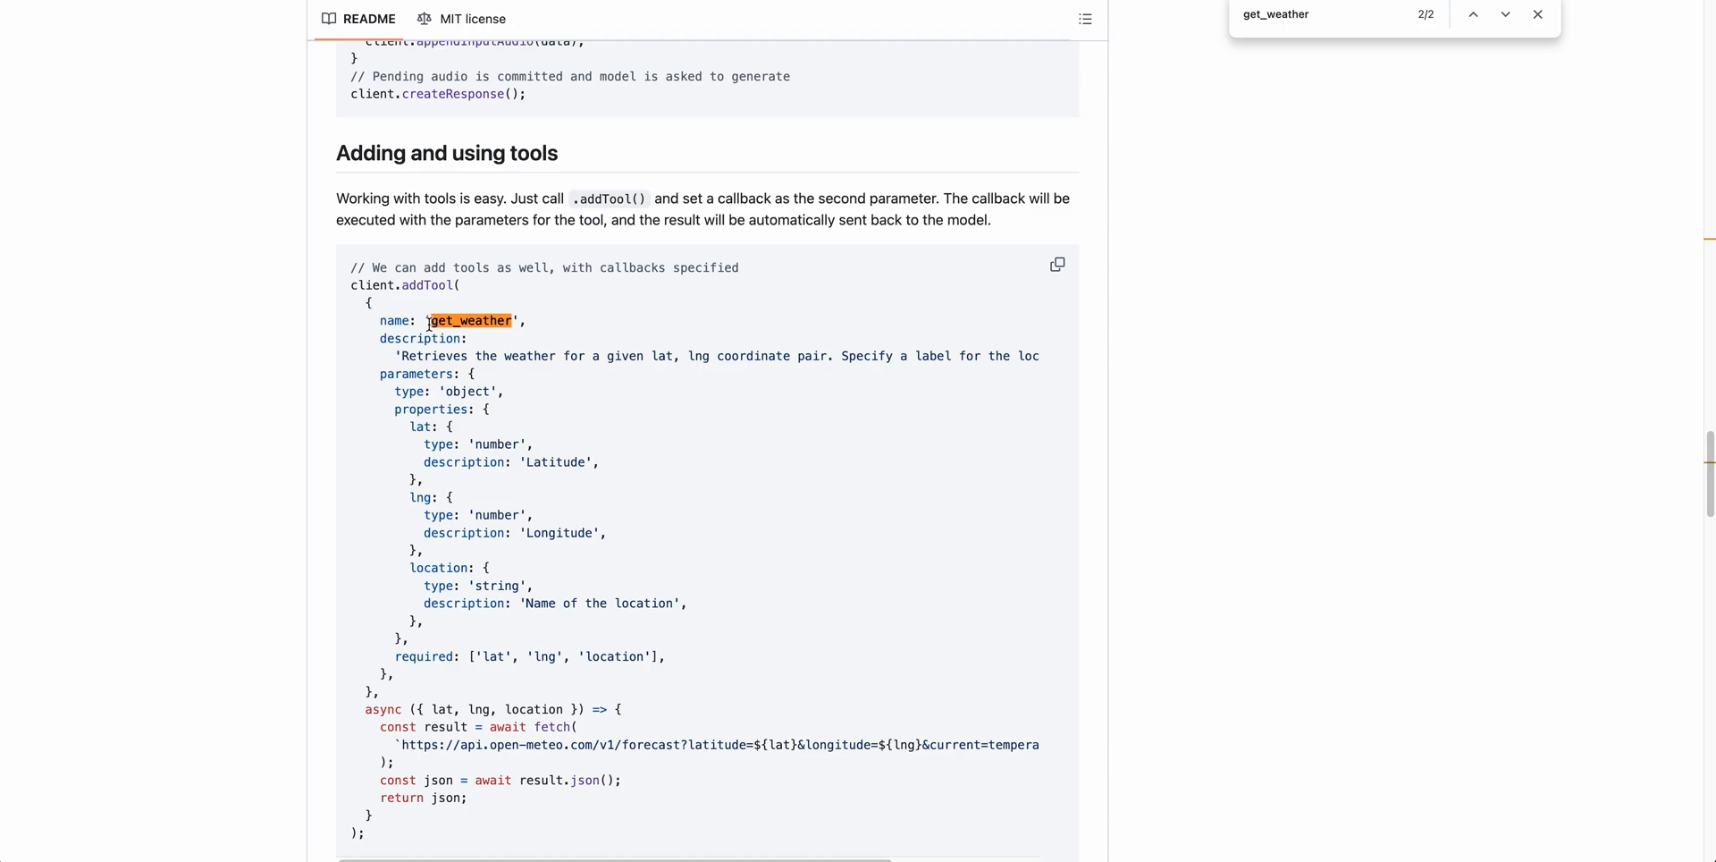
{"action": "mouse_move", "coordinate": [431, 350]}
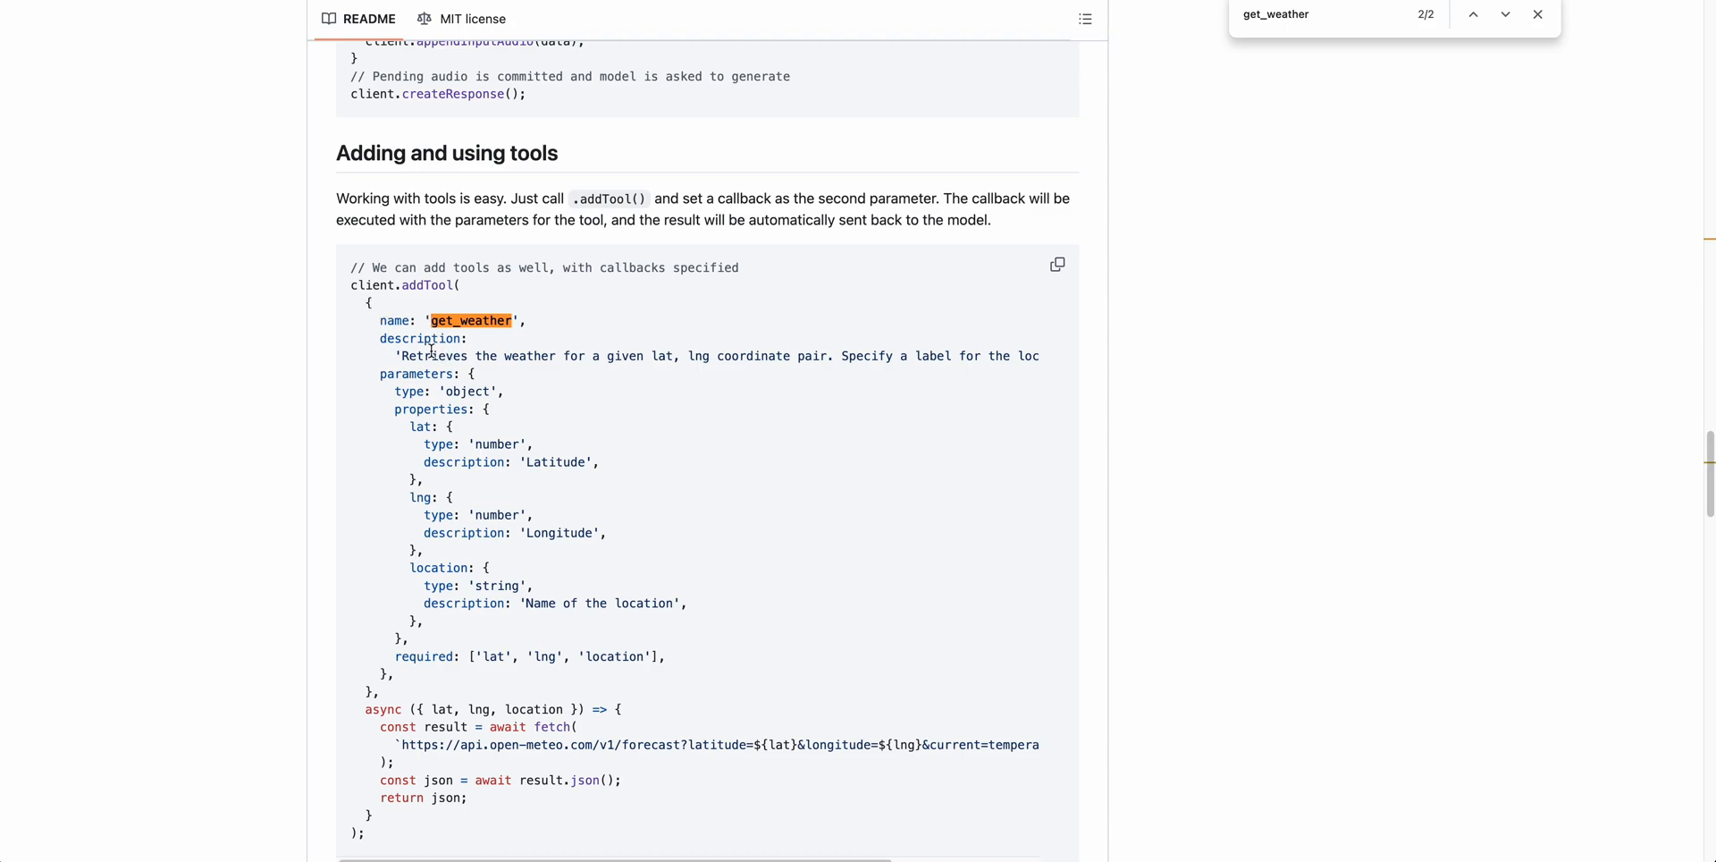
{"action": "mouse_move", "coordinate": [415, 740]}
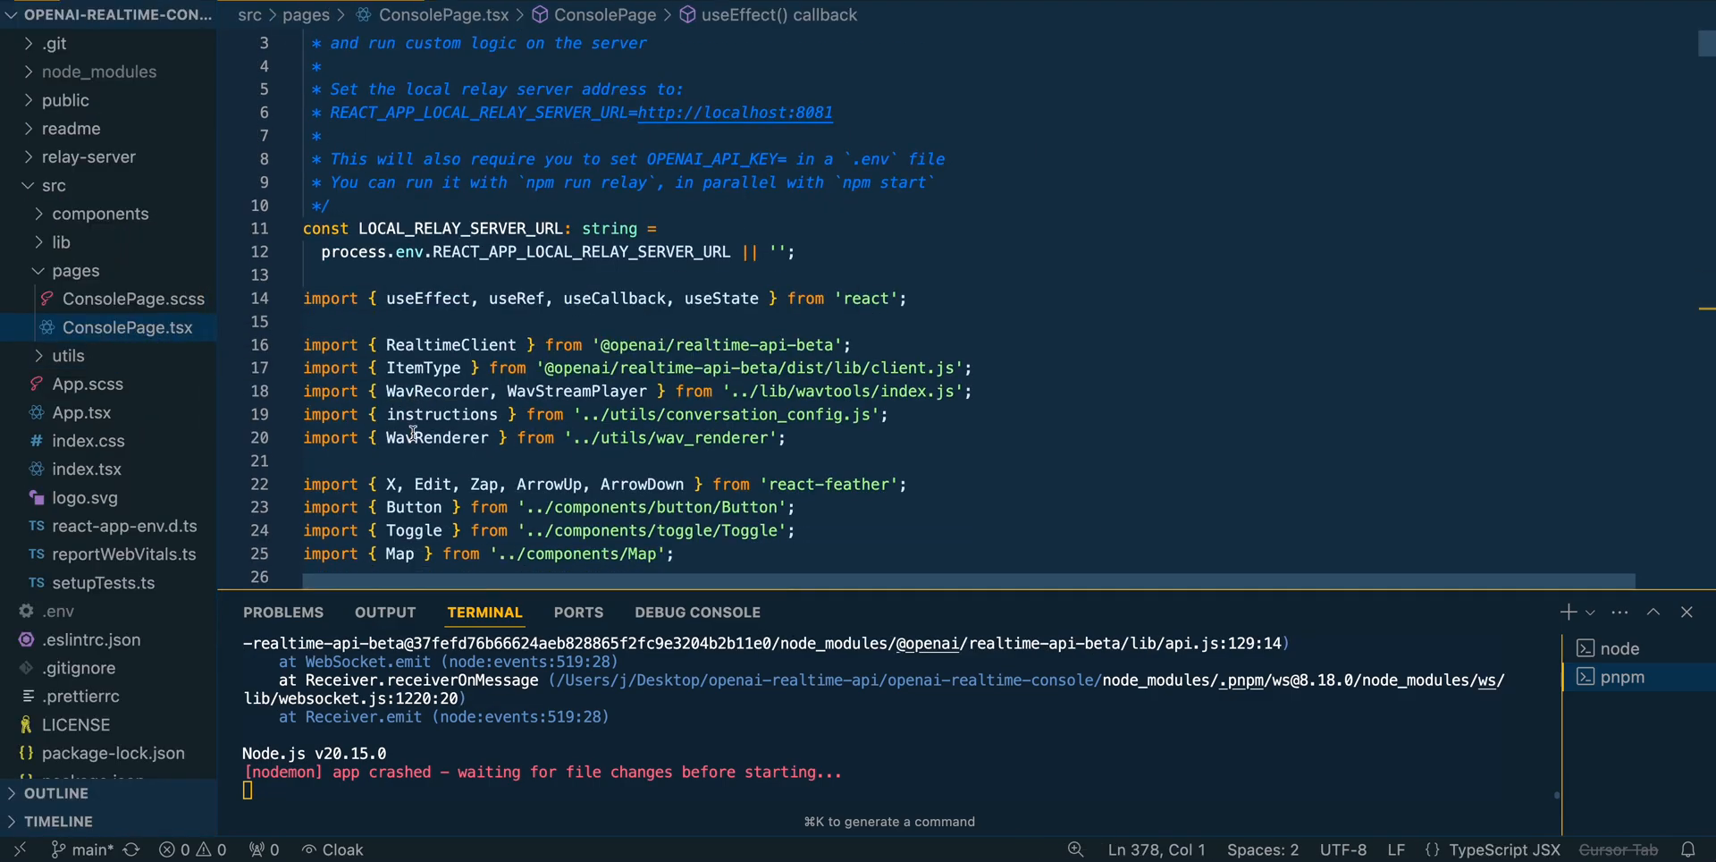
- Scroll ConsolePage.tsx past imports and hooks down to the // Add tools set_memory block
{"action": "scroll", "scroll_direction": "down", "scroll_amount": 3}
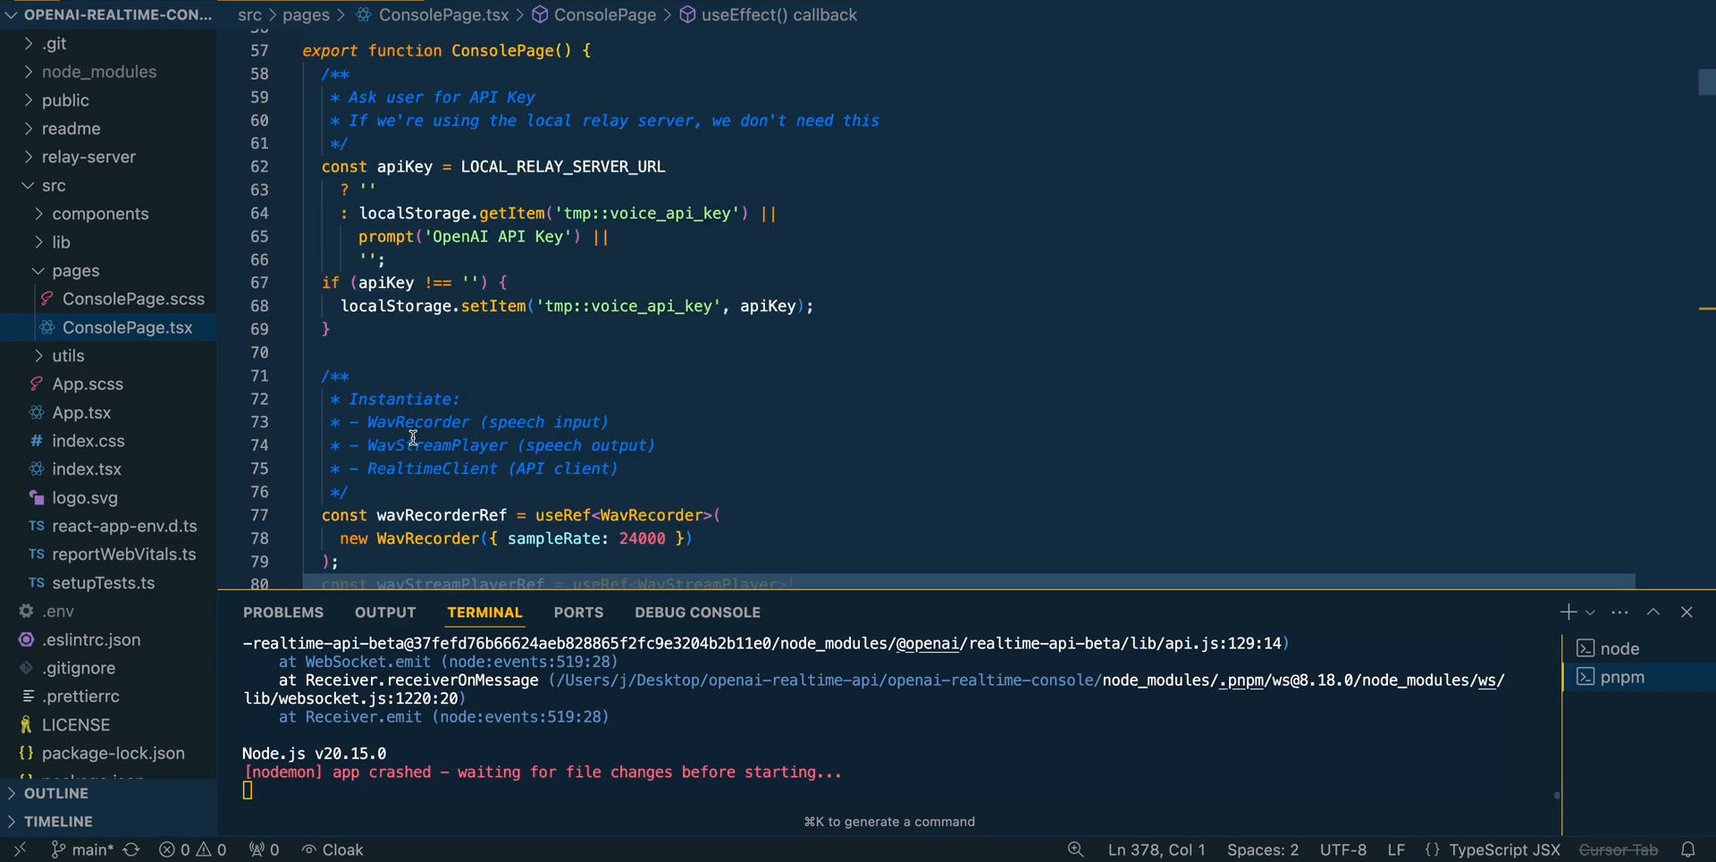
{"action": "scroll", "scroll_direction": "down", "scroll_amount": 3}
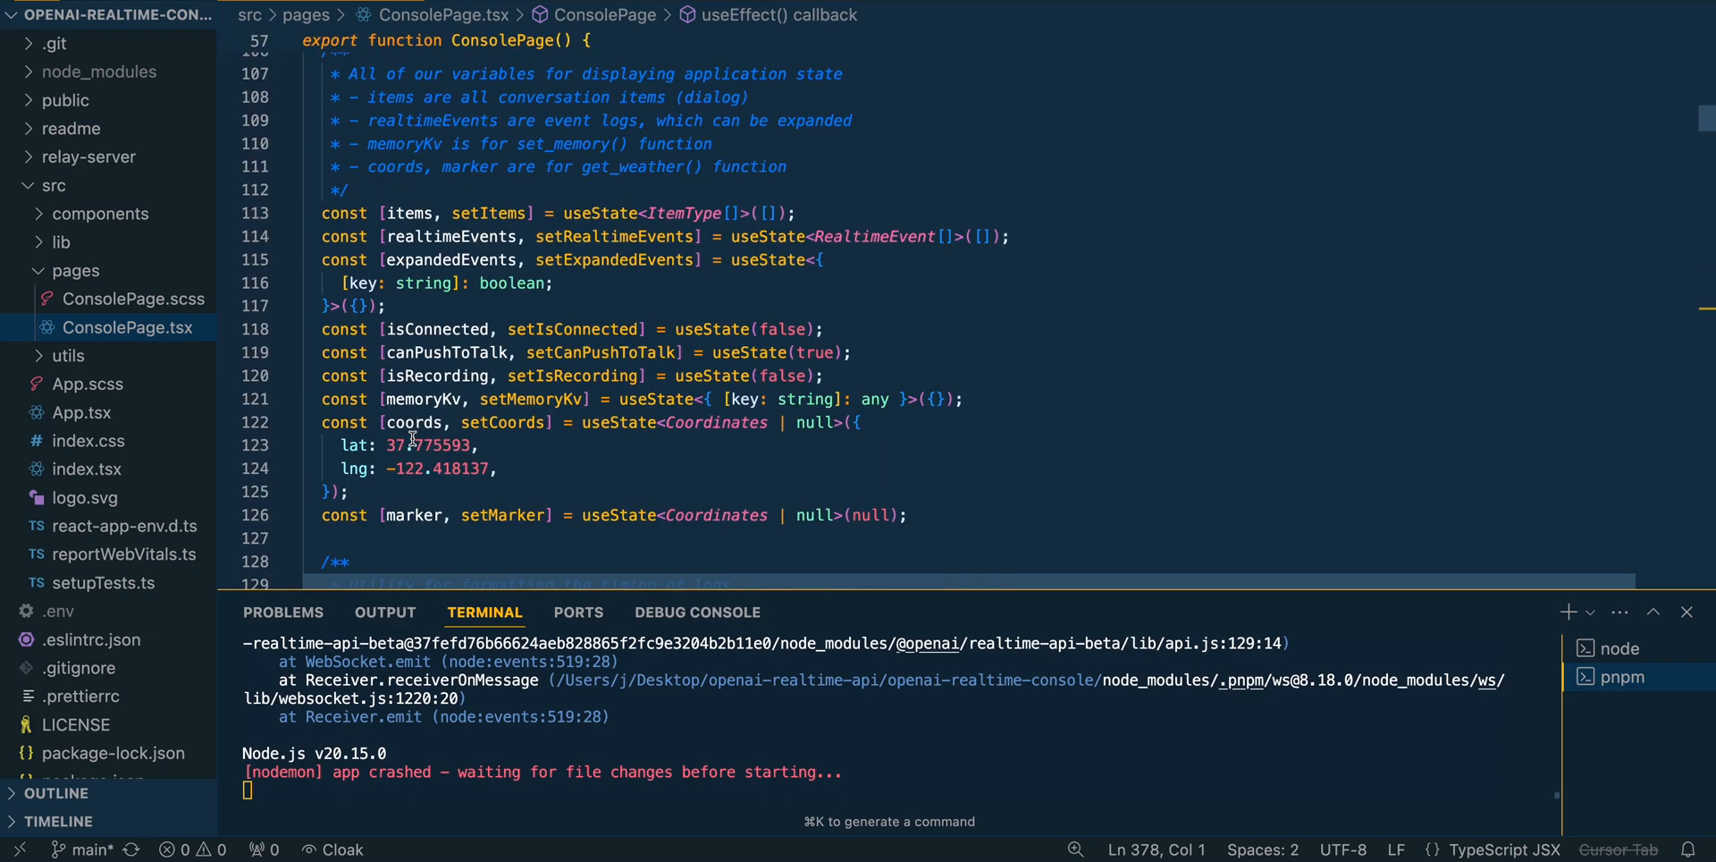
{"action": "scroll", "scroll_direction": "down", "scroll_amount": 3}
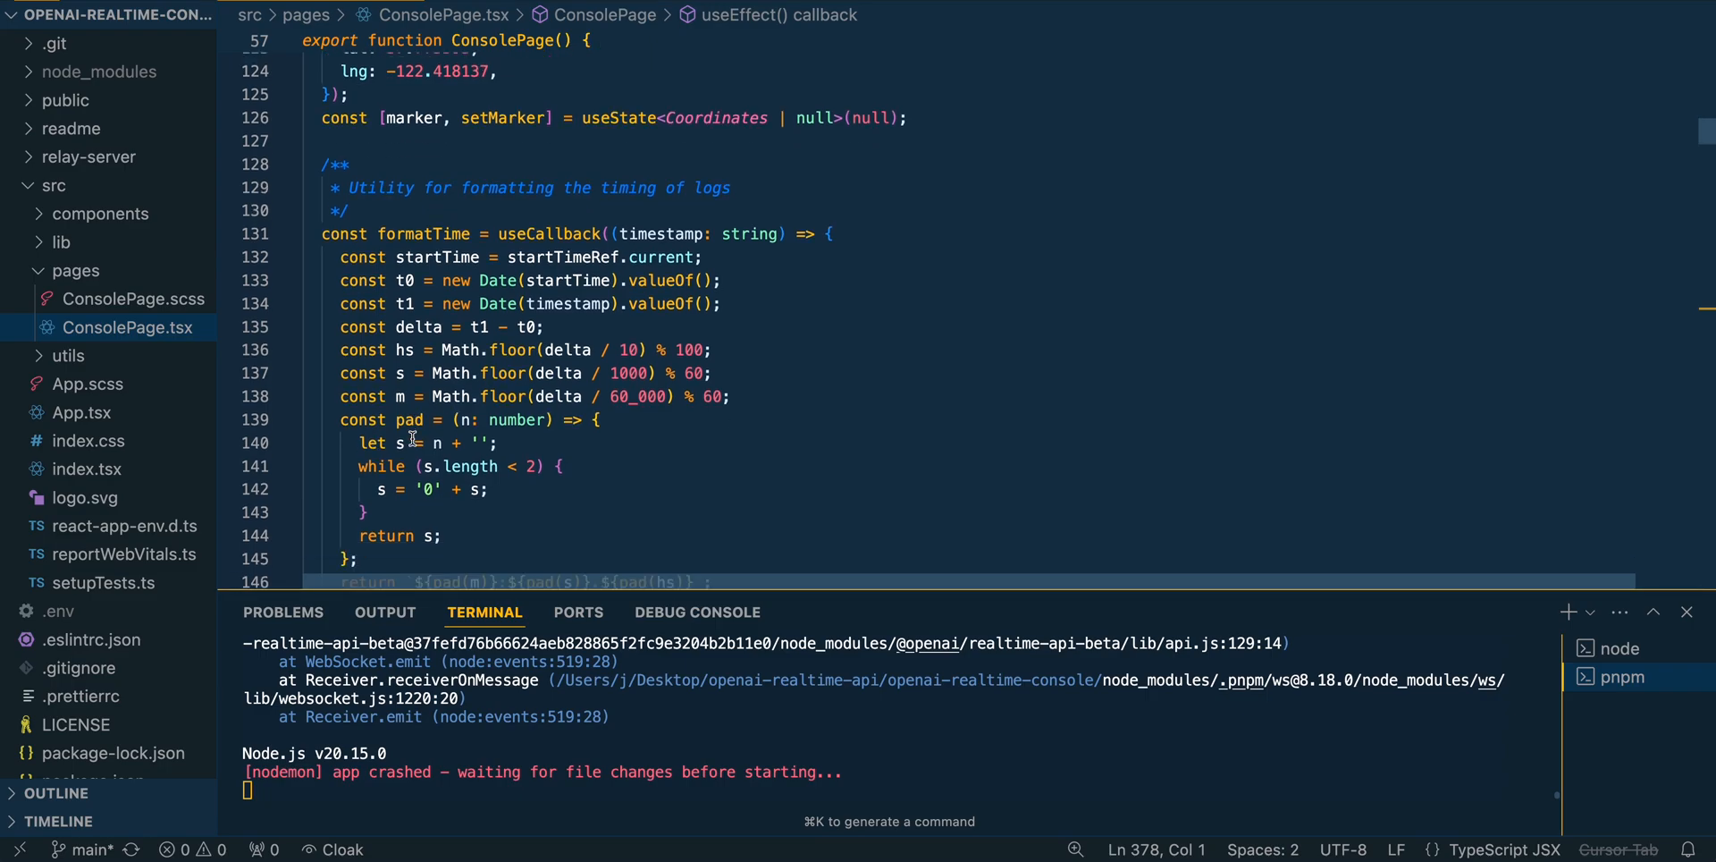
{"action": "scroll", "scroll_direction": "down", "scroll_amount": 3}
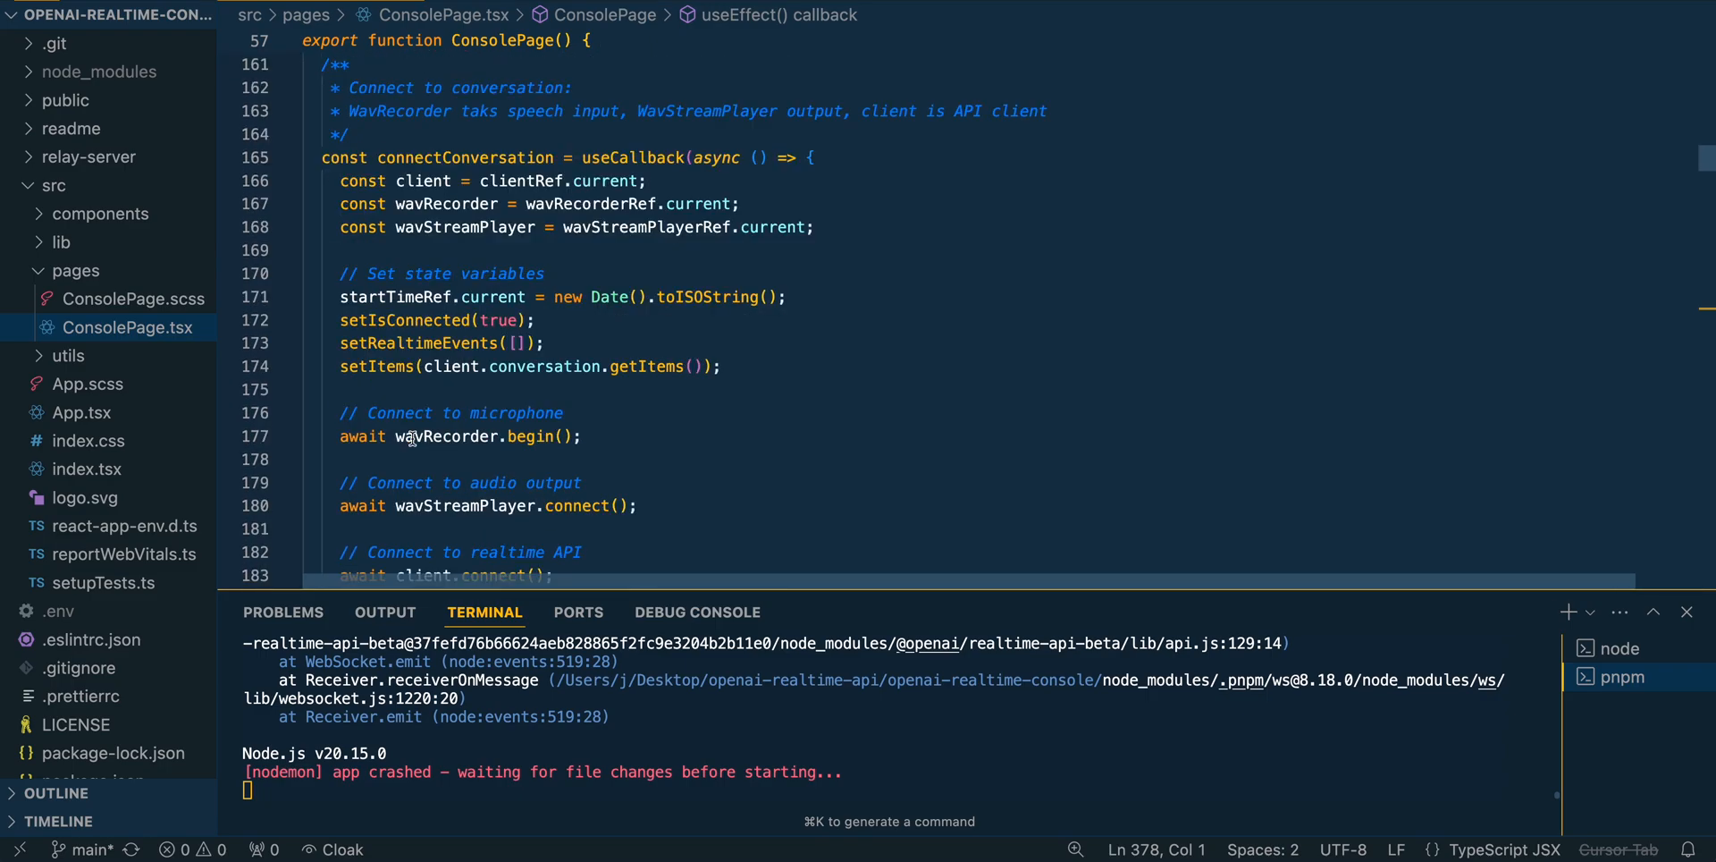
{"action": "scroll", "scroll_direction": "down", "scroll_amount": 3}
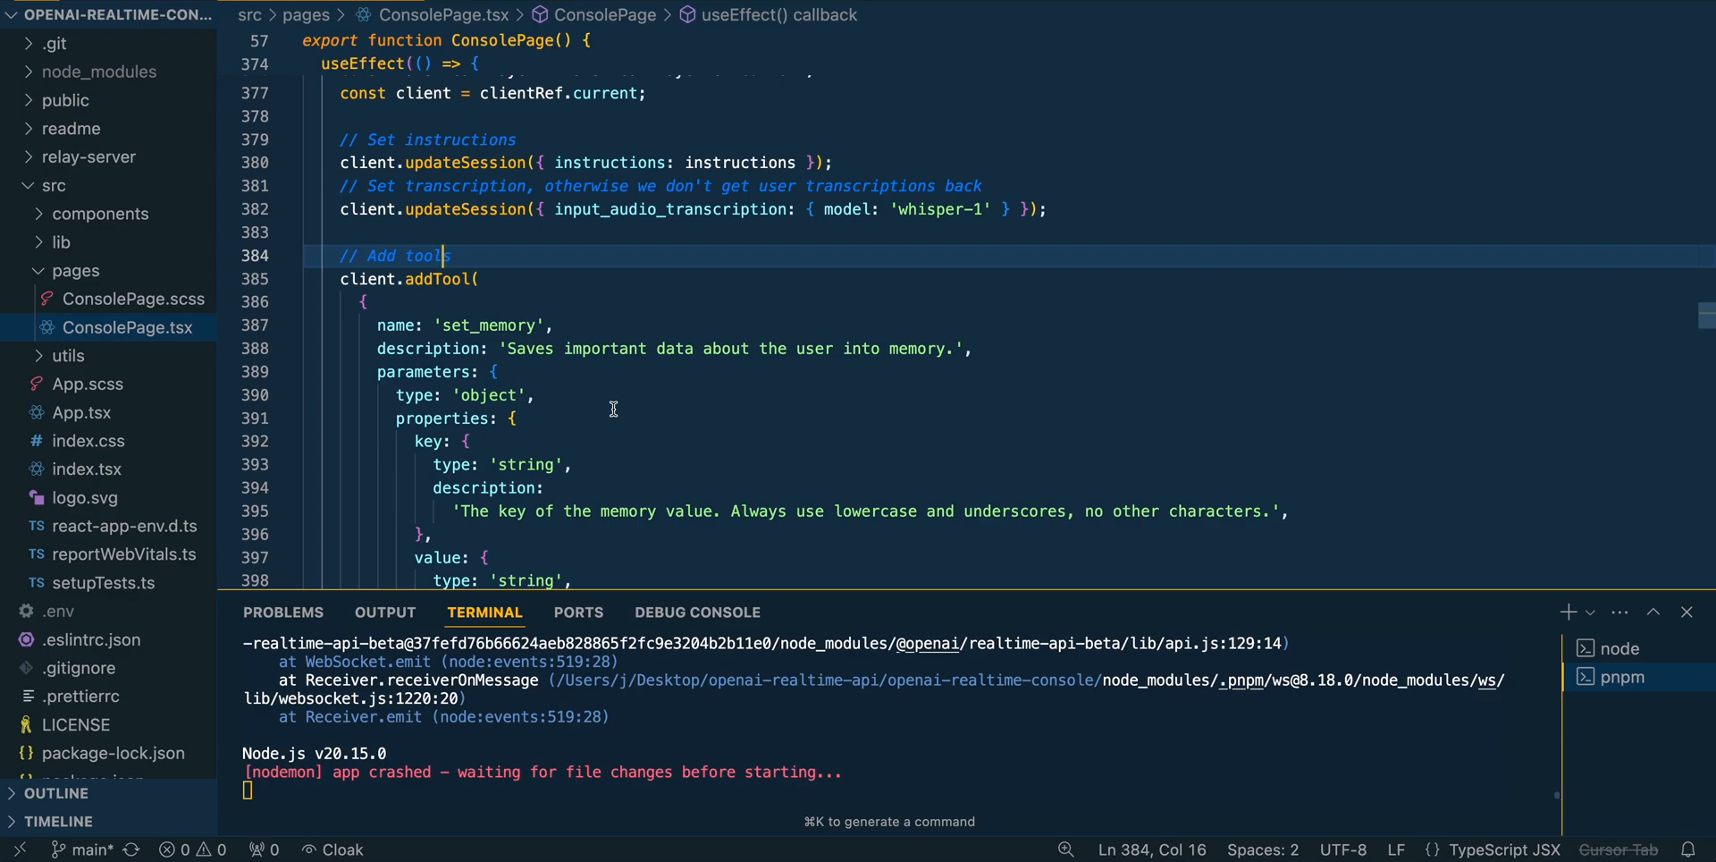
- Search for 'tools', then highlight set_memory's value parameter and the line storing the memory
{"action": "left_click", "coordinate": [289, 391]}
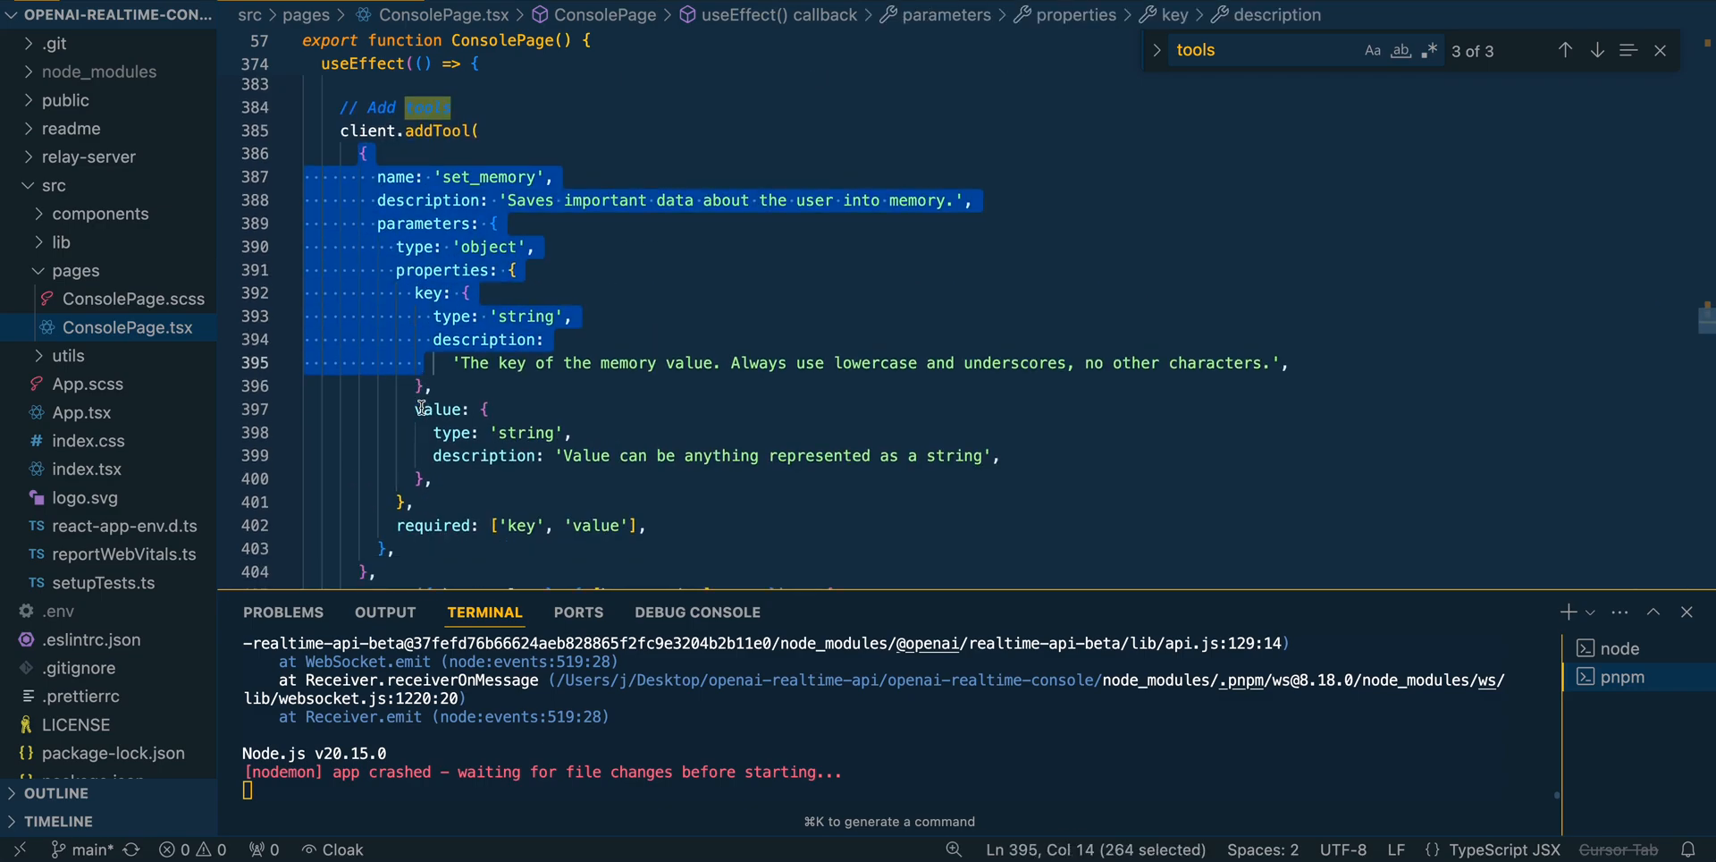
{"action": "left_click", "coordinate": [425, 432]}
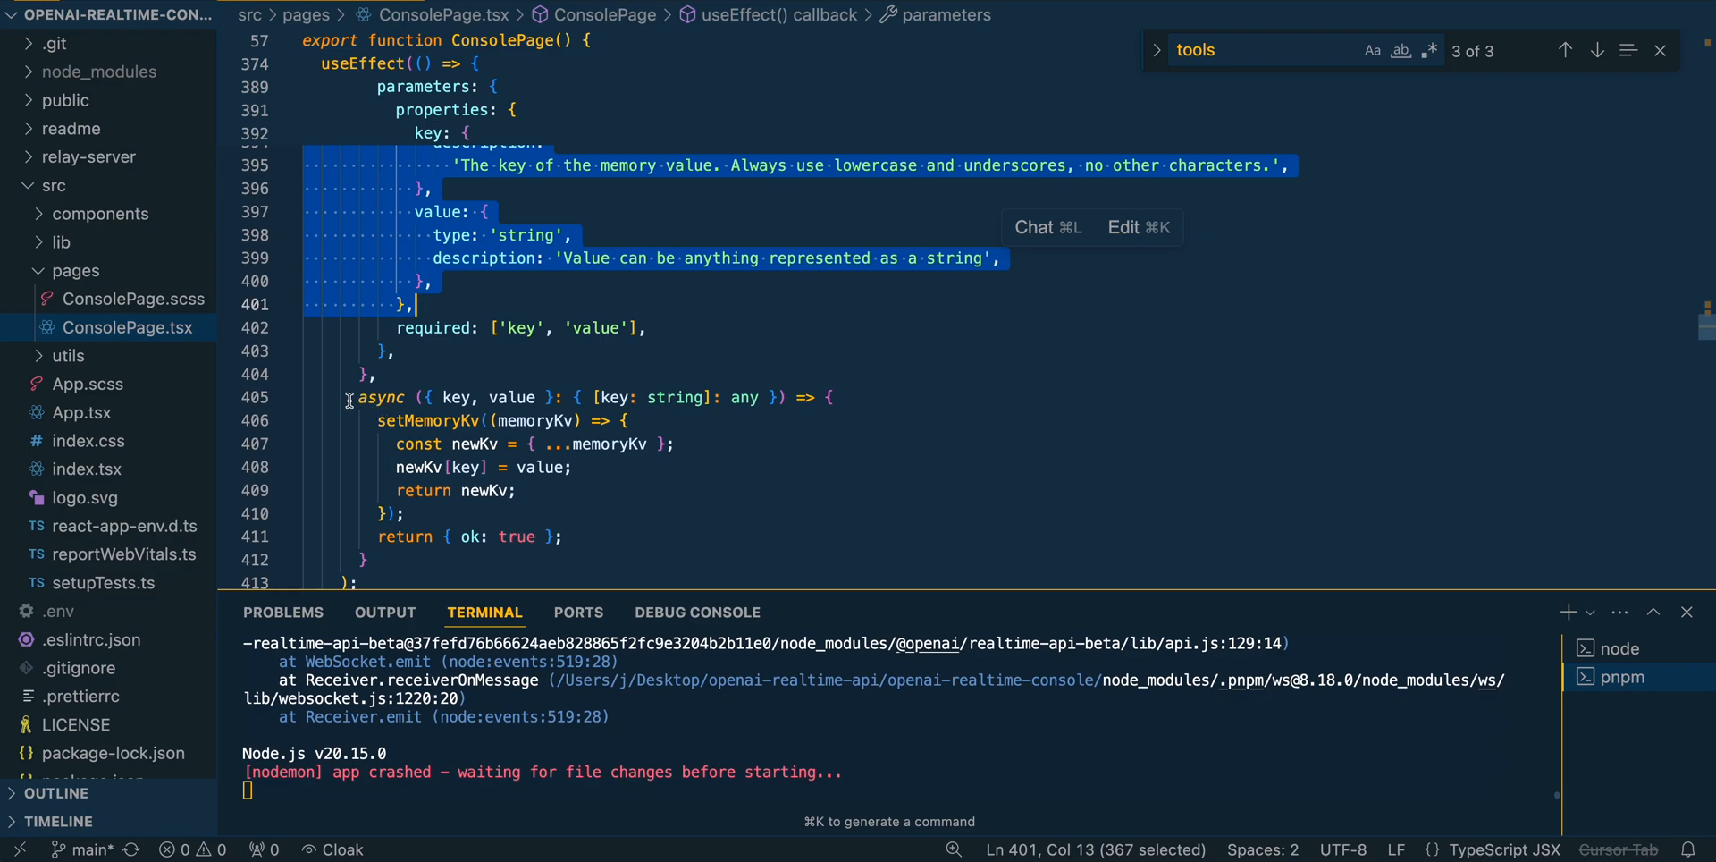
{"action": "left_click", "coordinate": [406, 560]}
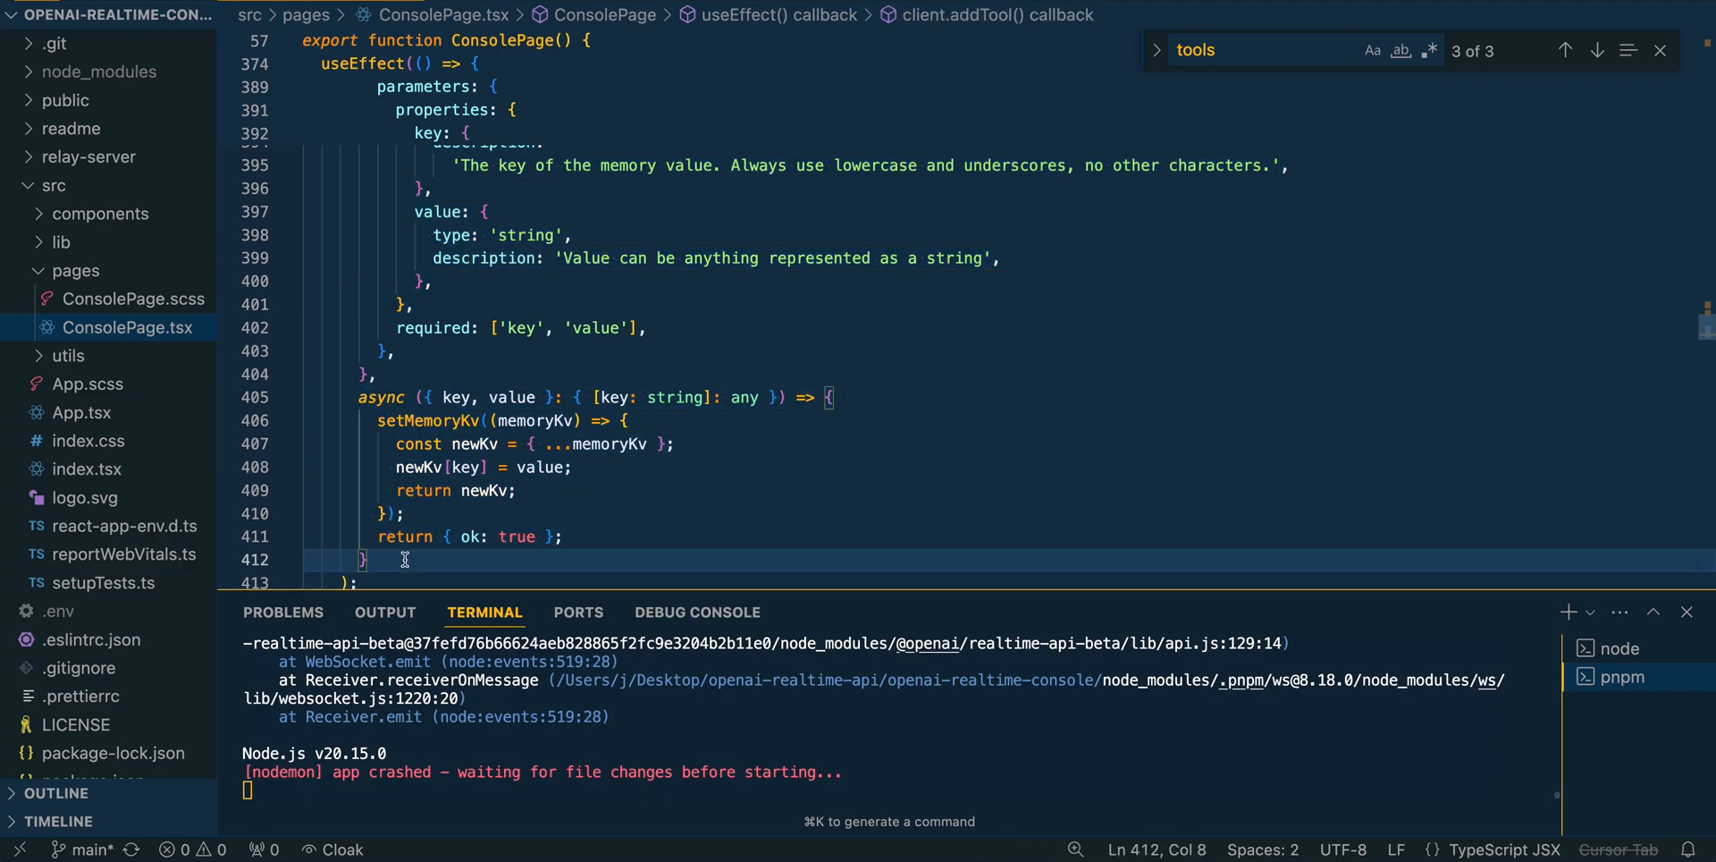
{"action": "left_click", "coordinate": [387, 468]}
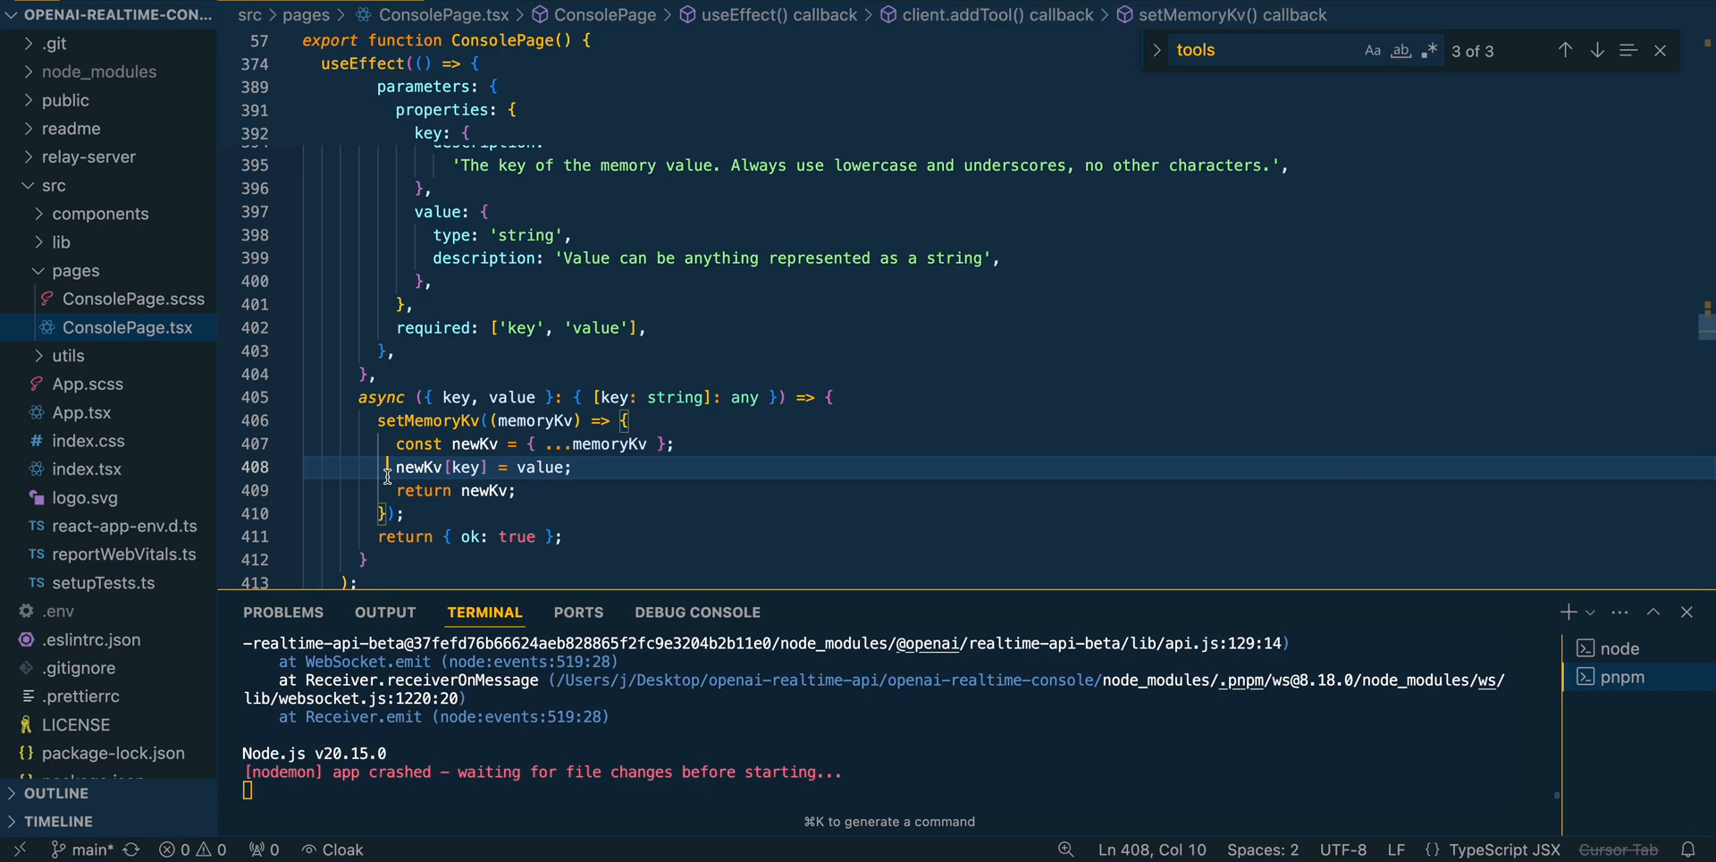
{"action": "scroll", "scroll_direction": "down", "scroll_amount": 3}
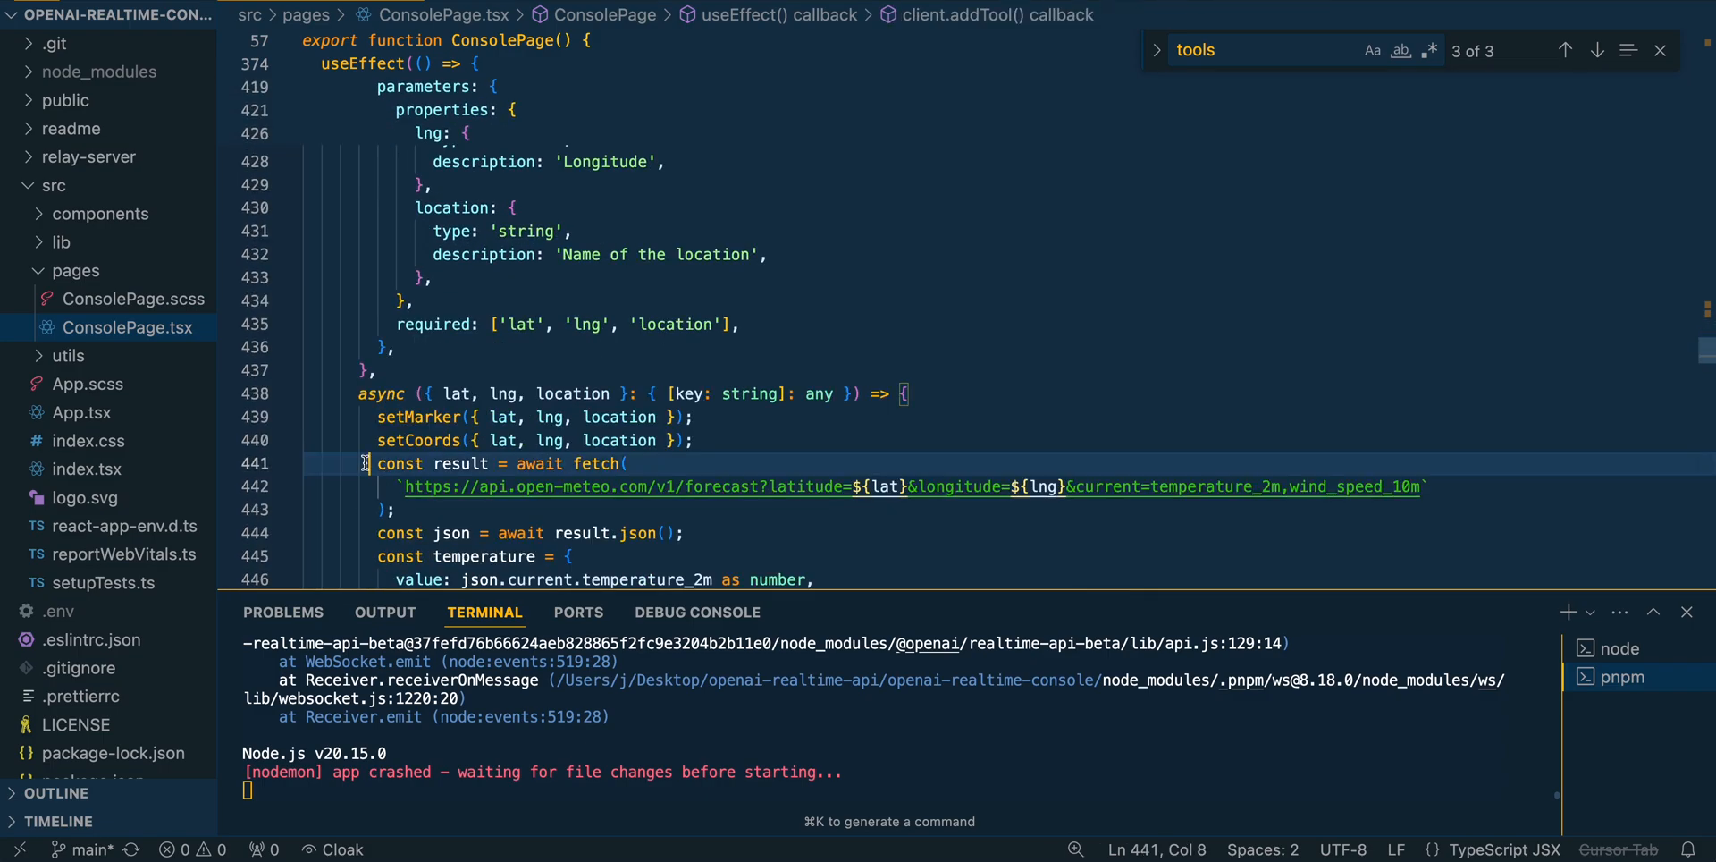
{"action": "left_click_drag", "start_coordinate": [370, 462], "coordinate": [394, 510]}
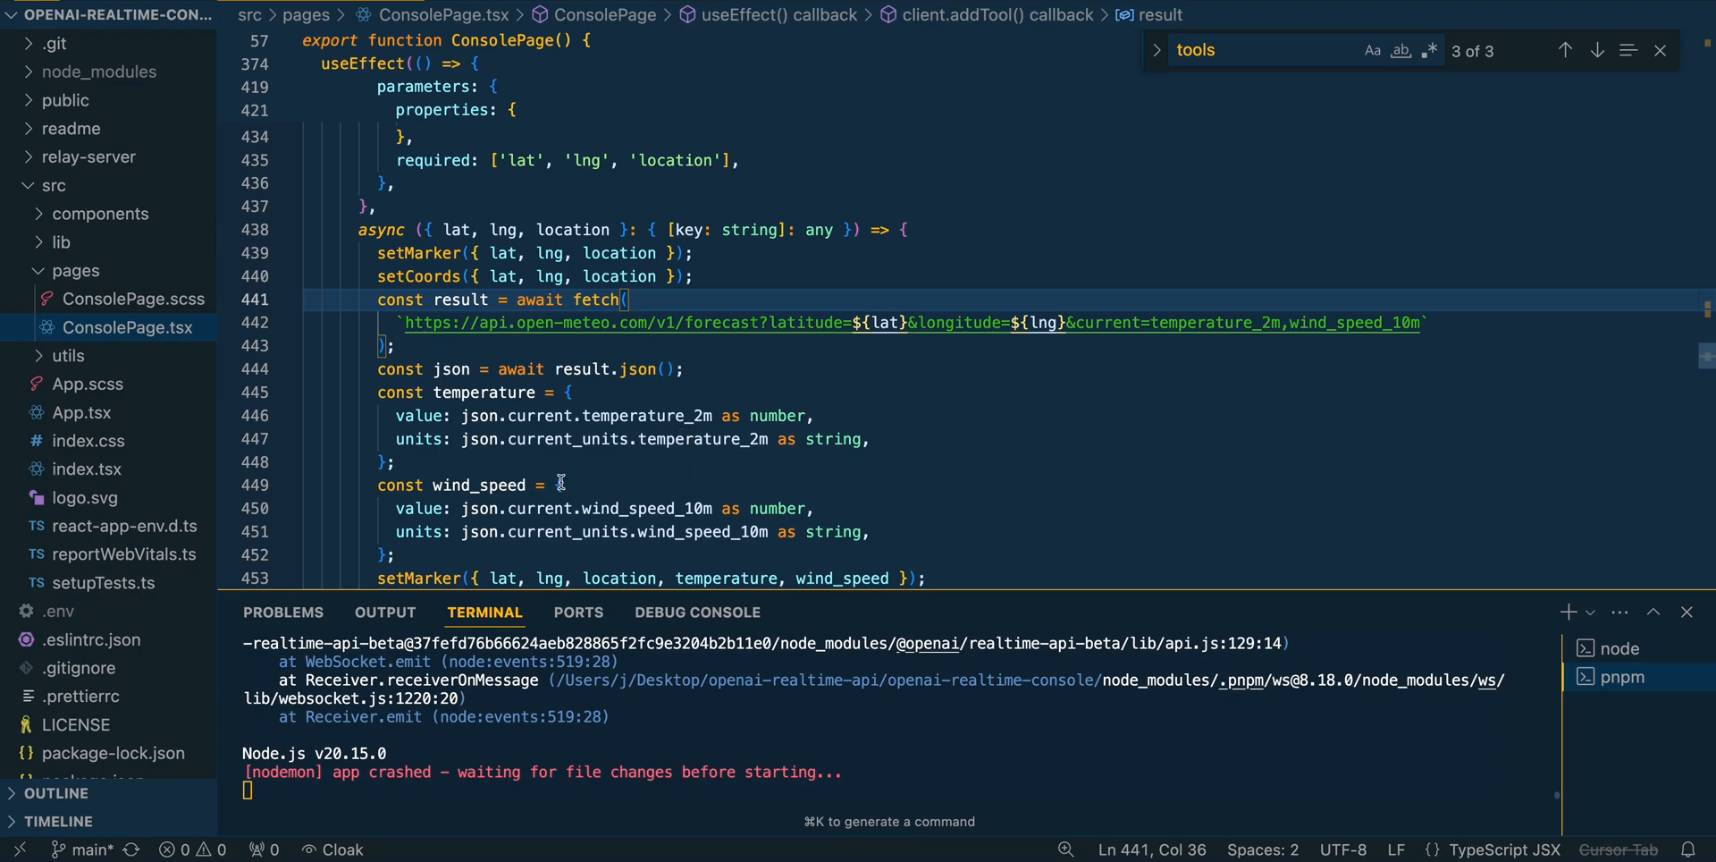
{"action": "scroll", "scroll_direction": "down", "scroll_amount": 3}
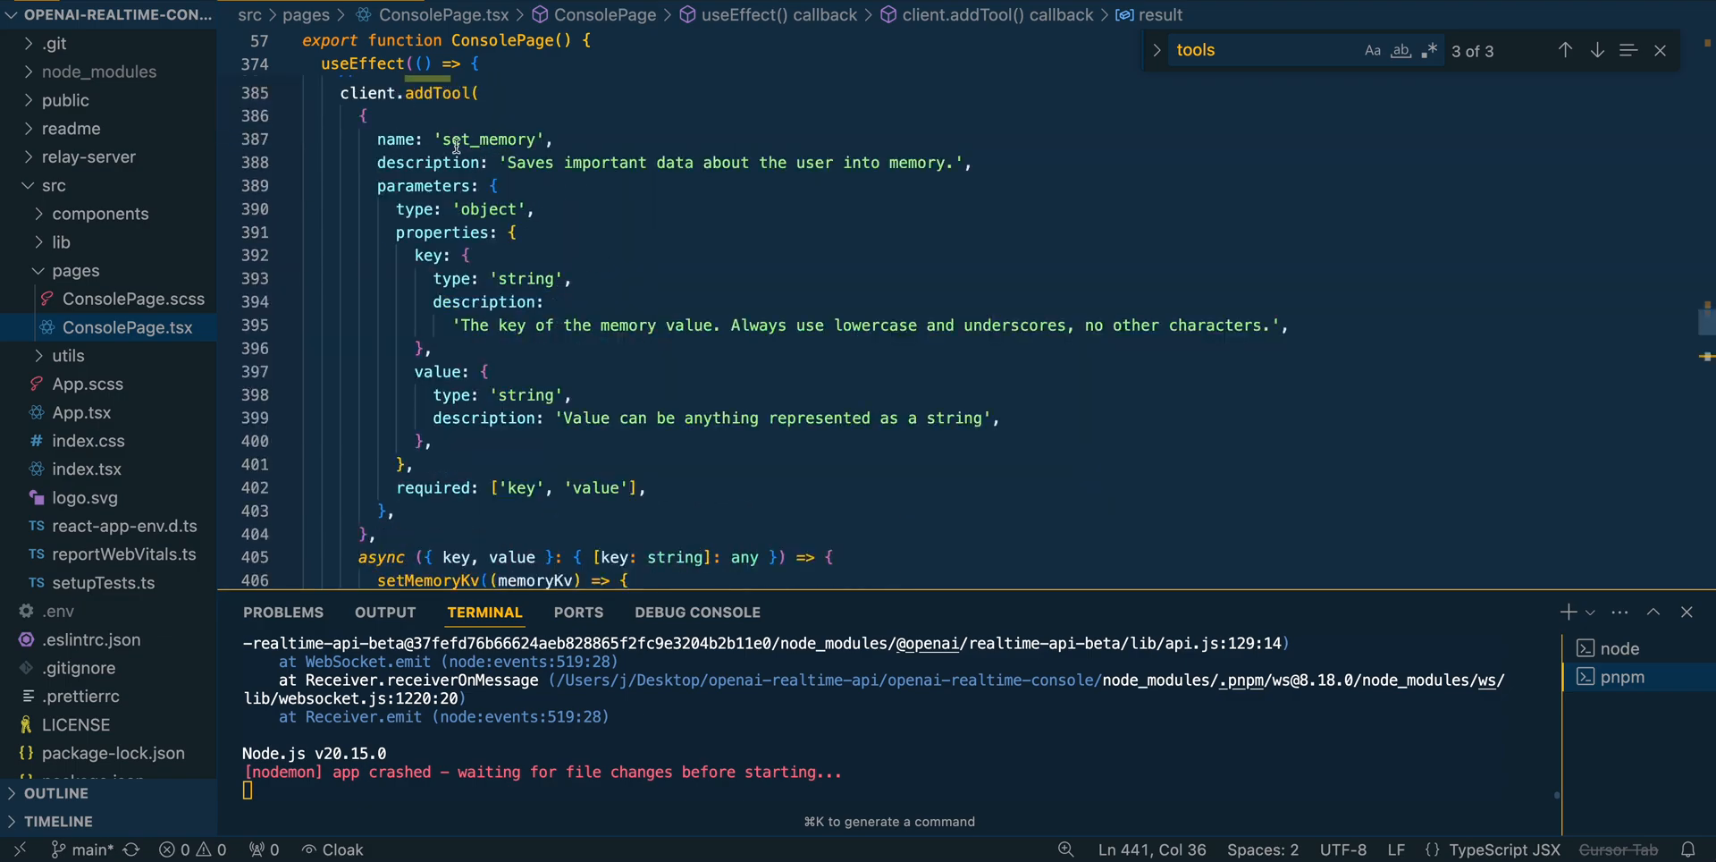
{"action": "scroll", "scroll_direction": "down", "scroll_amount": 3}
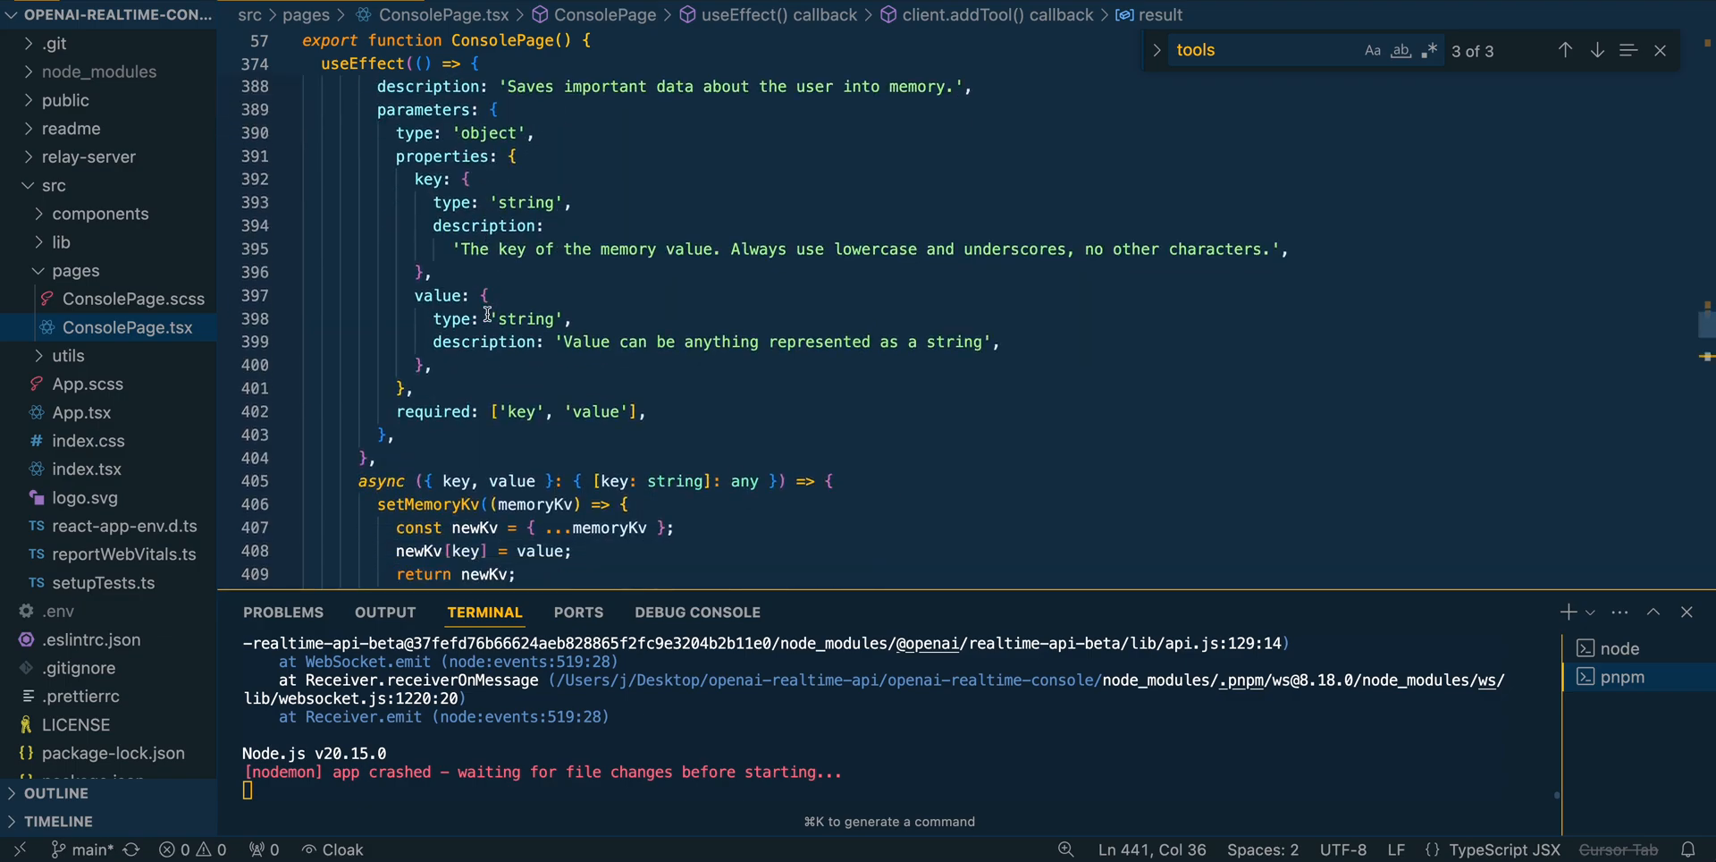
{"action": "scroll", "scroll_direction": "down", "scroll_amount": 3}
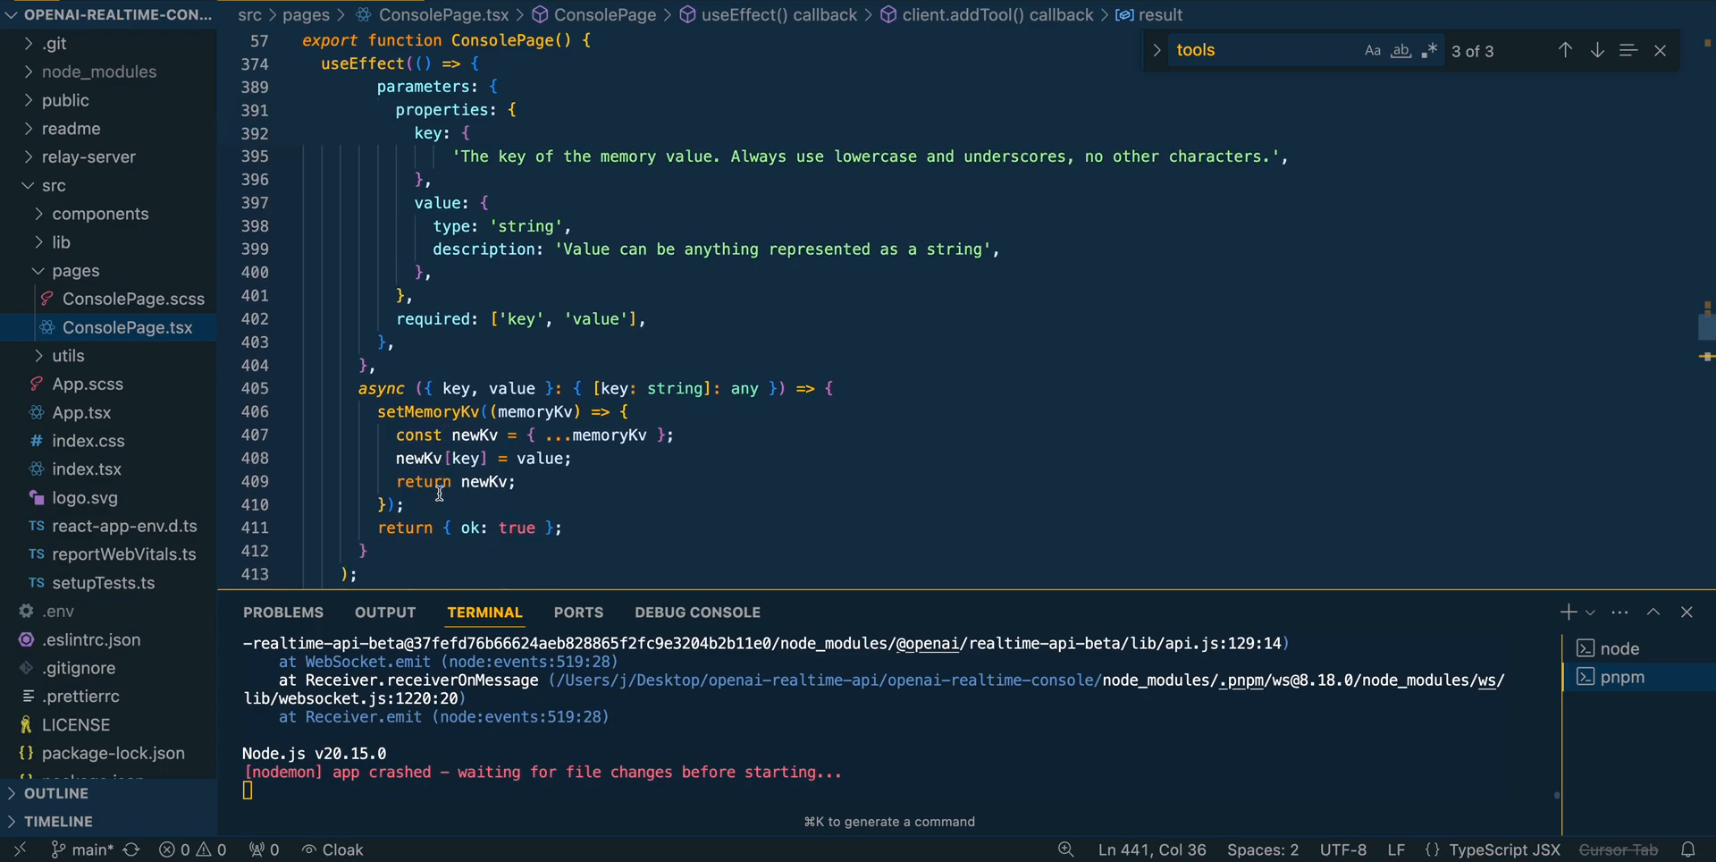
{"action": "double_click", "coordinate": [428, 411]}
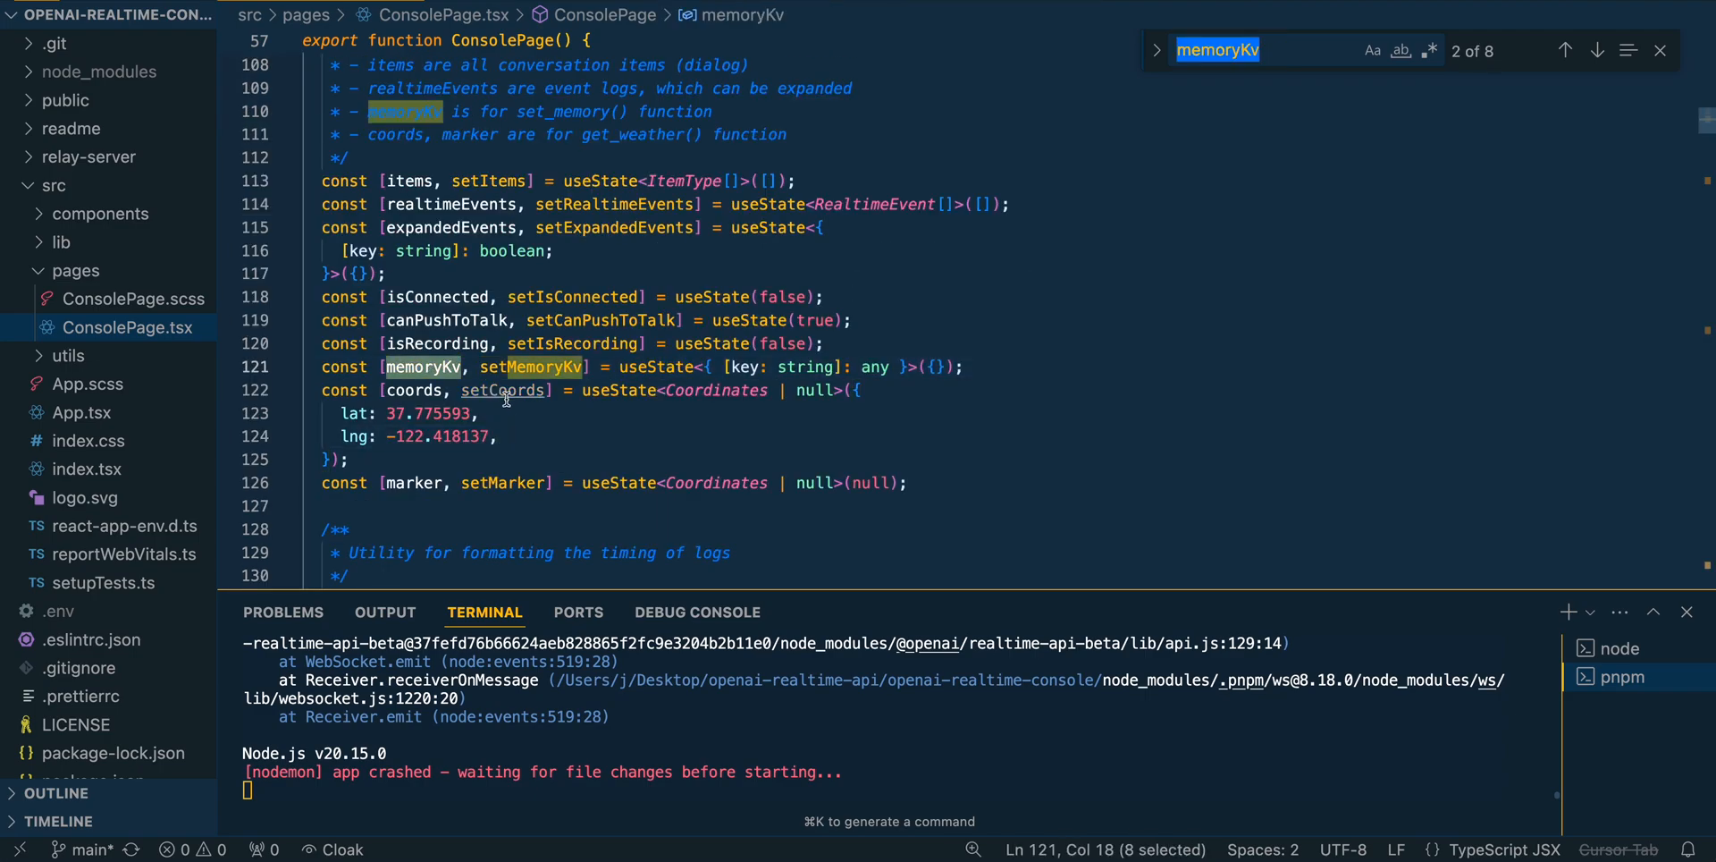
- Step to the last memoryKv match and highlight JSON.stringify(memoryKv, null, 2)
{"action": "left_click", "coordinate": [1598, 51]}
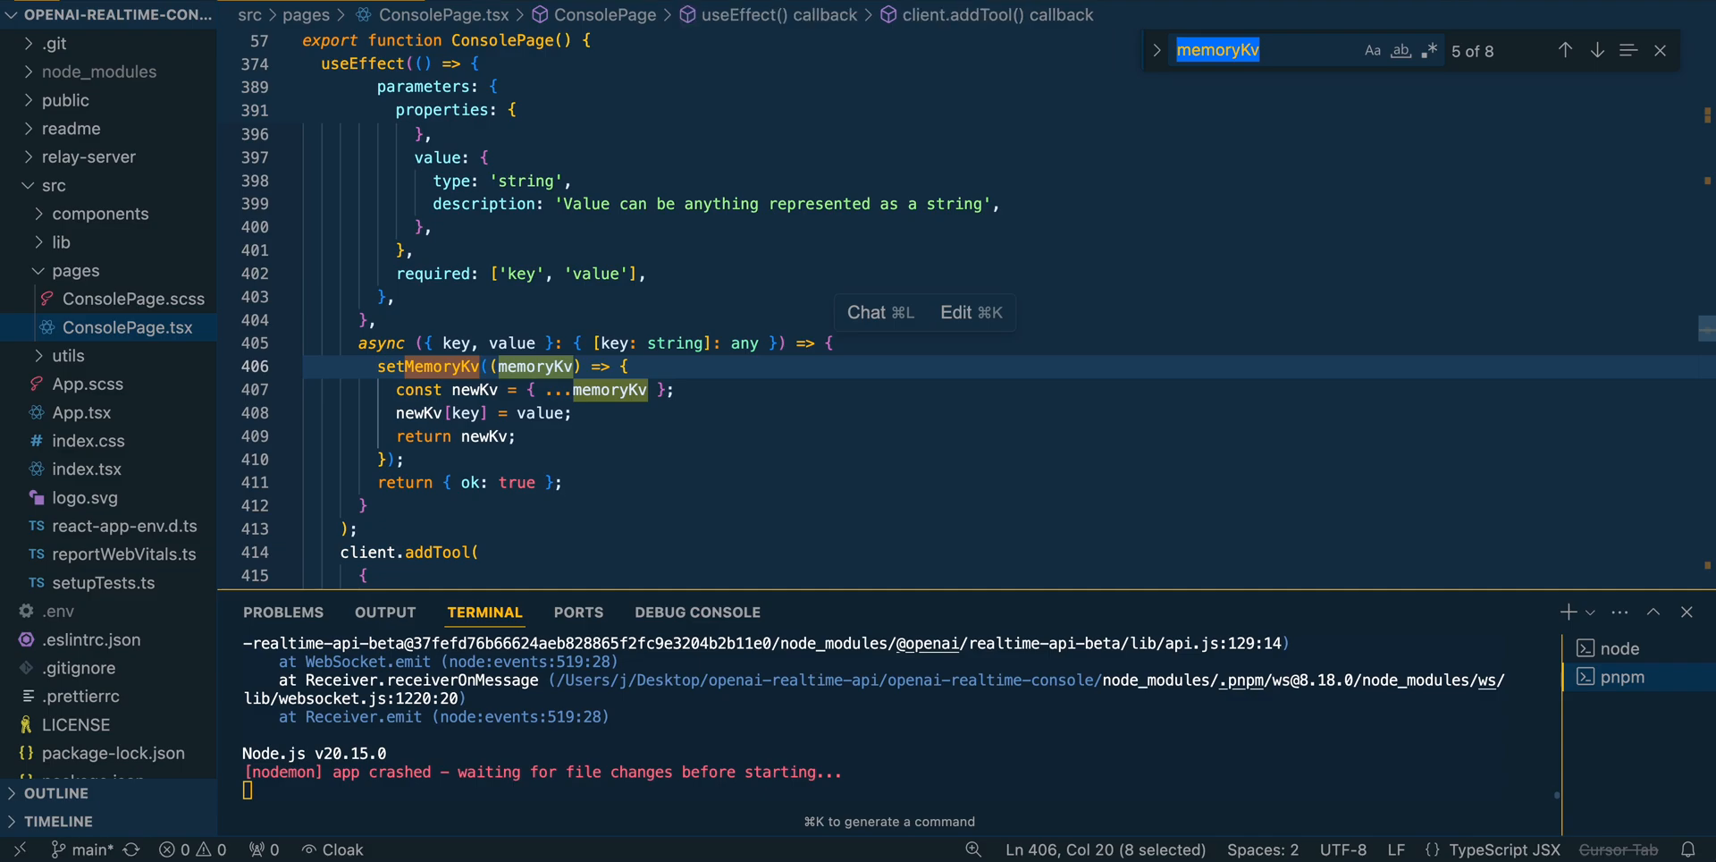
{"action": "left_click", "coordinate": [1598, 50]}
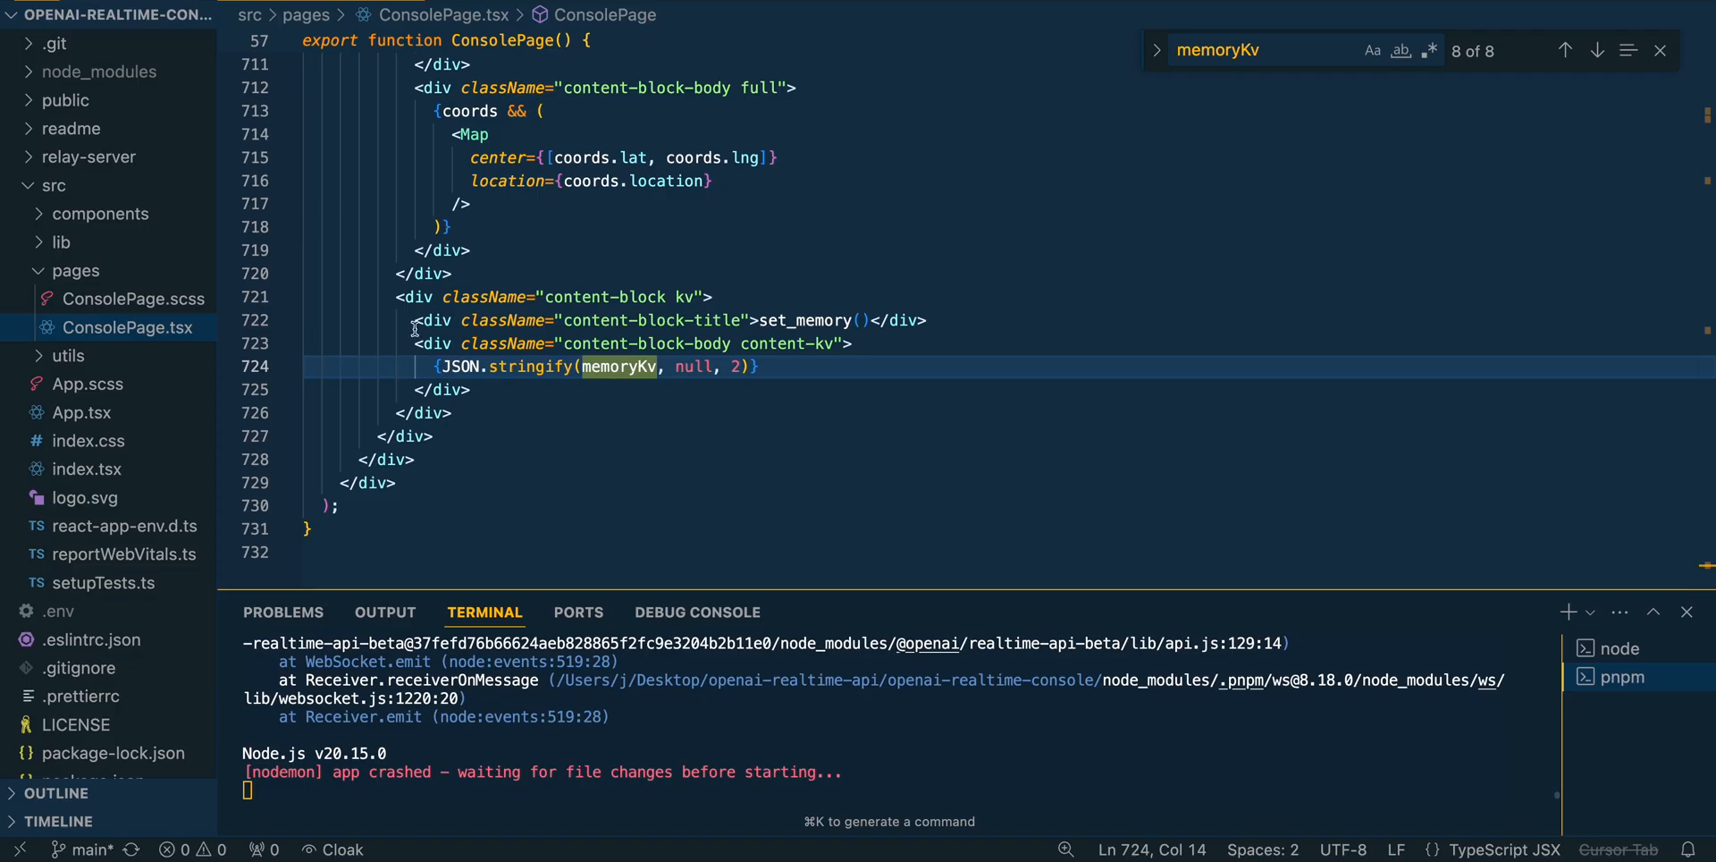
{"action": "left_click_drag", "start_coordinate": [443, 366], "coordinate": [755, 365]}
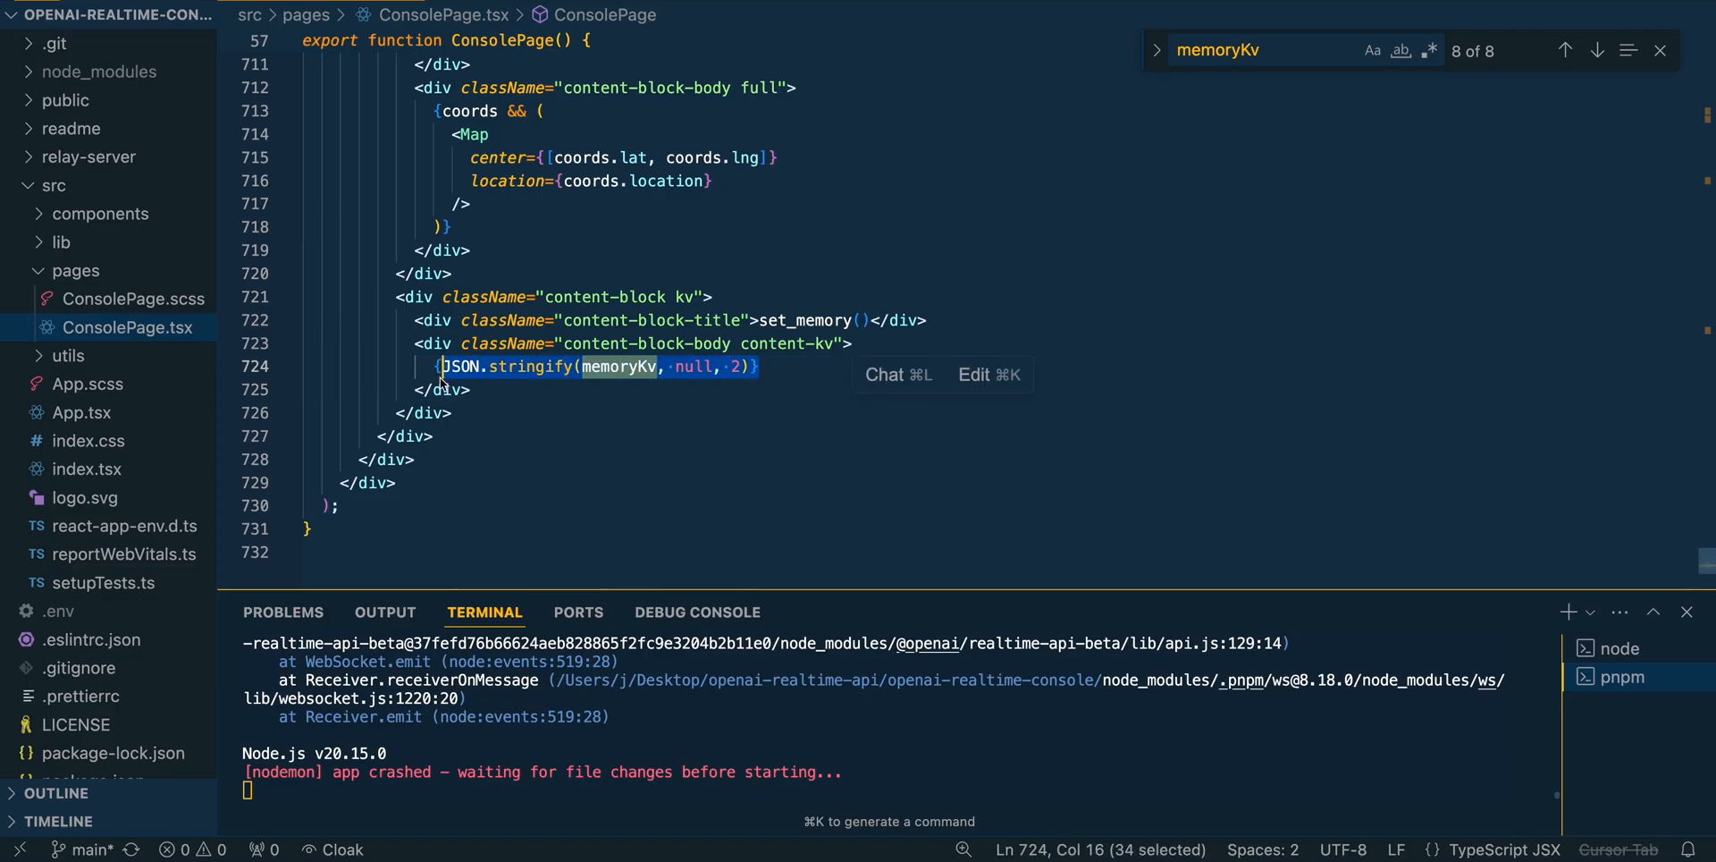
{"action": "left_click", "coordinate": [619, 442]}
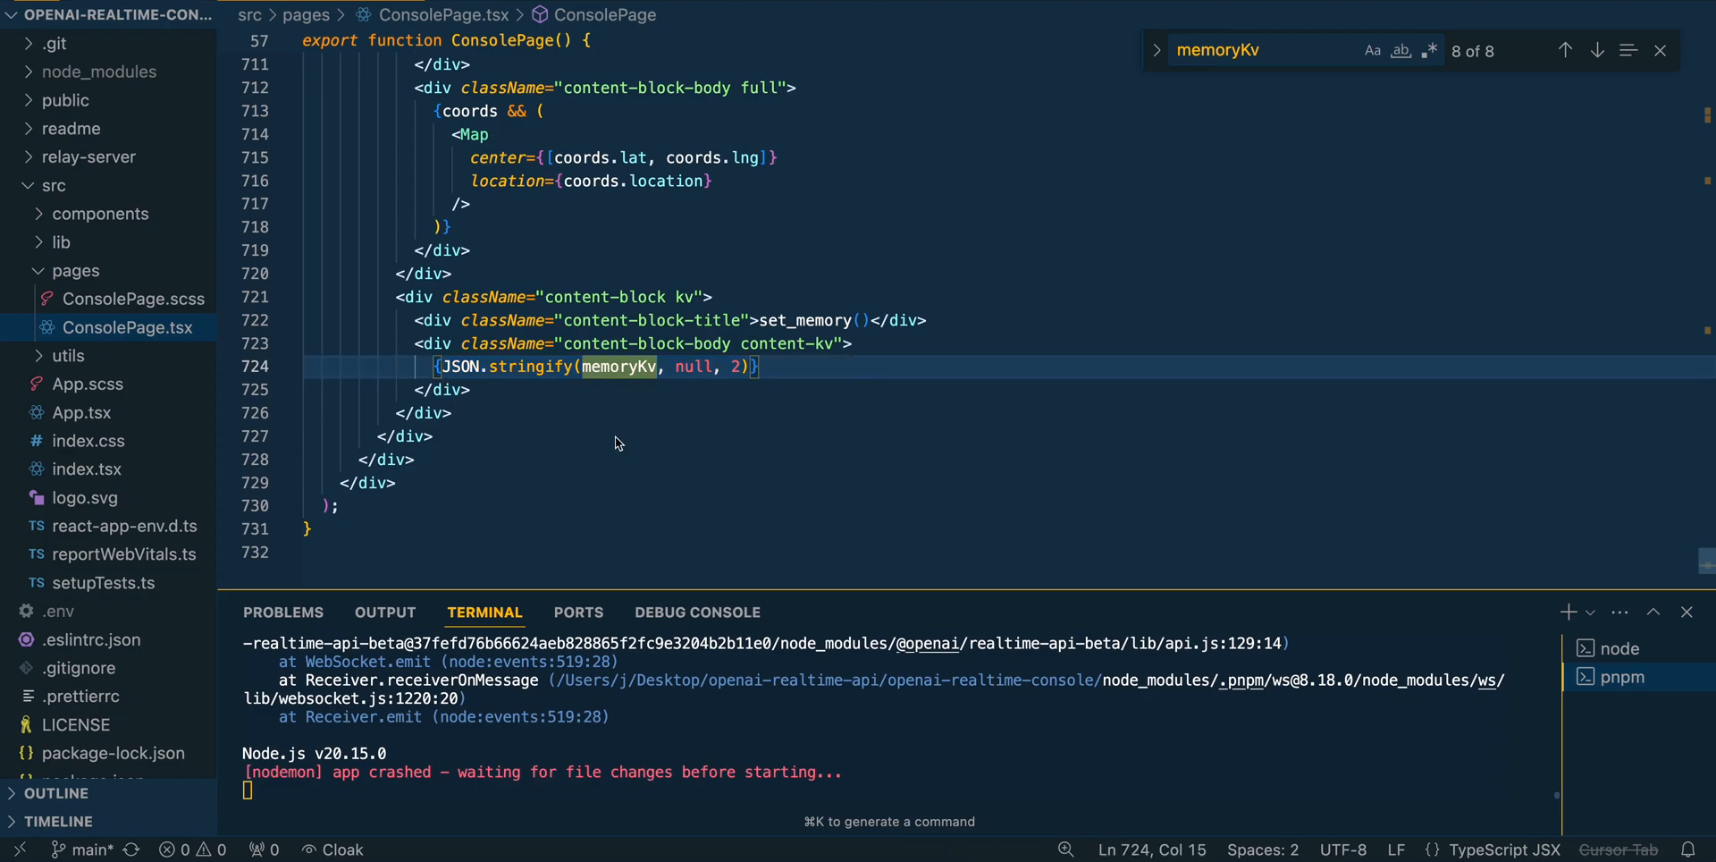